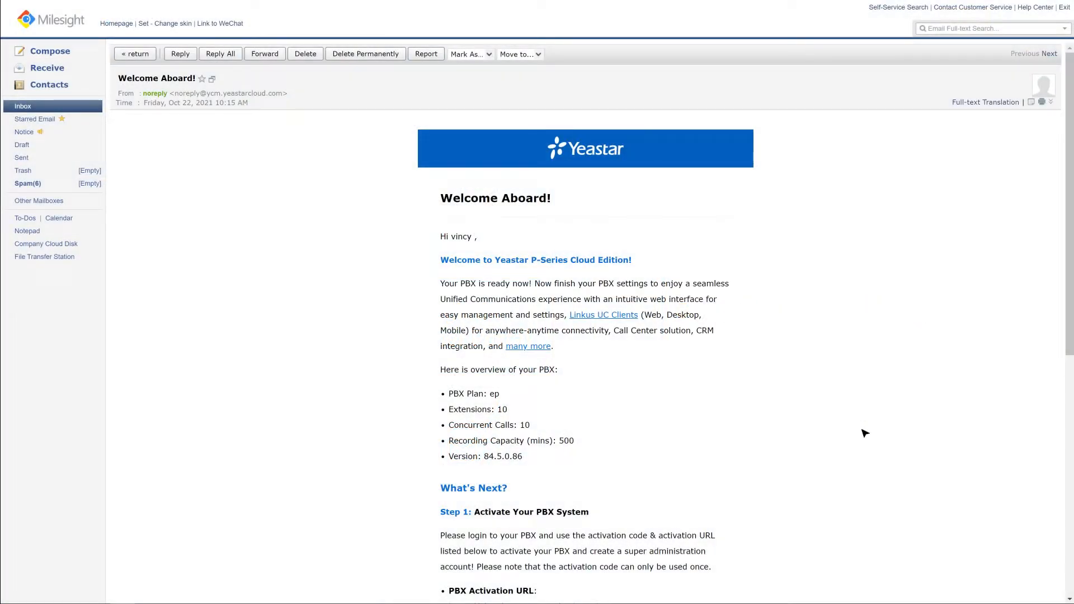
# Follow the PBX Activation URL link further down the Welcome Aboard email
pyautogui.scroll(-3)
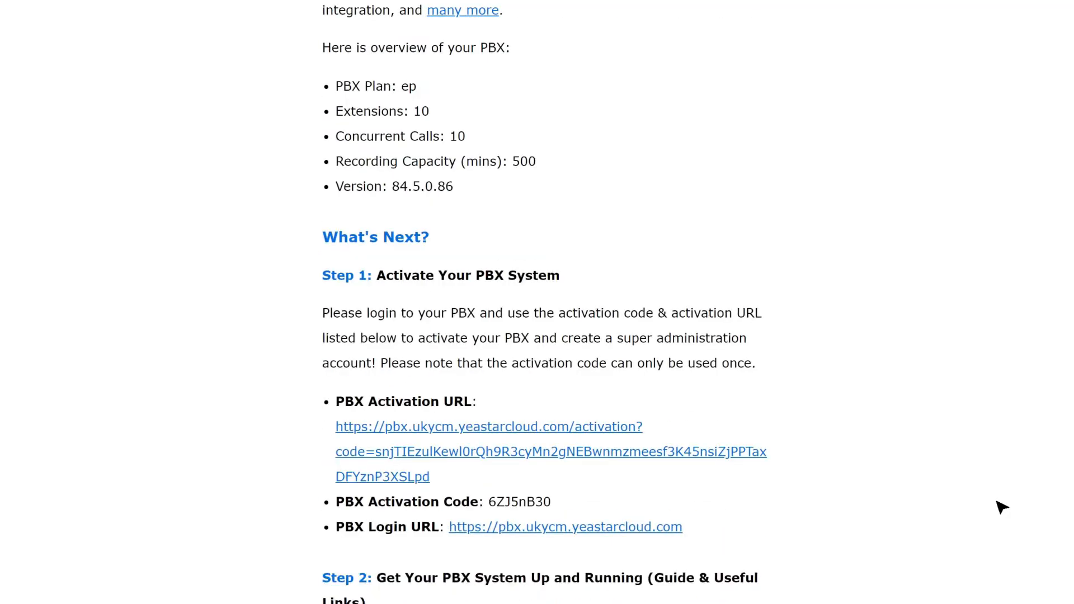
pyautogui.scroll(-3)
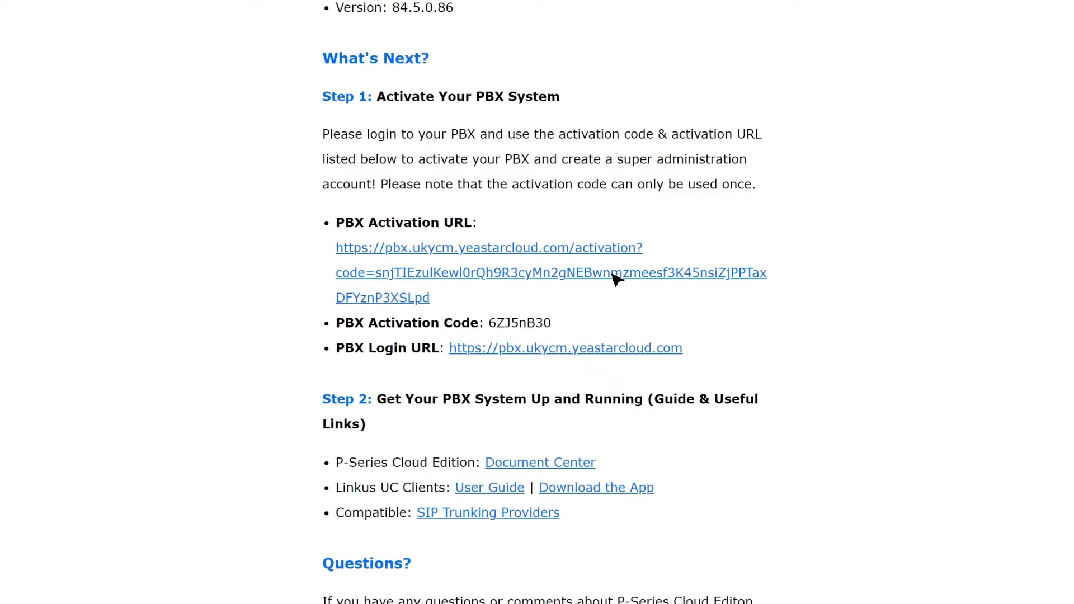
pyautogui.click(489, 247)
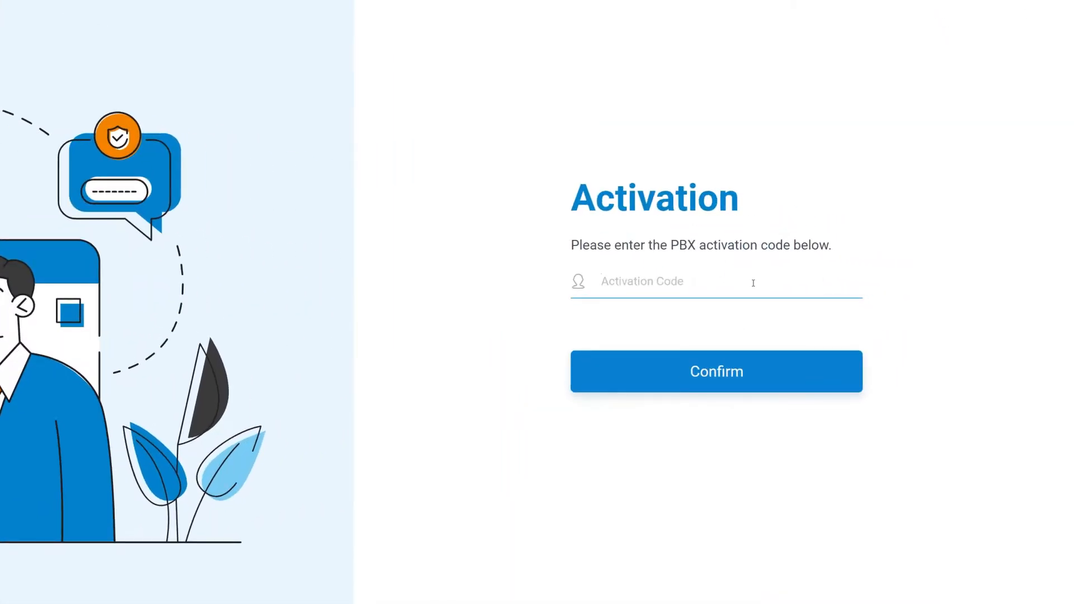
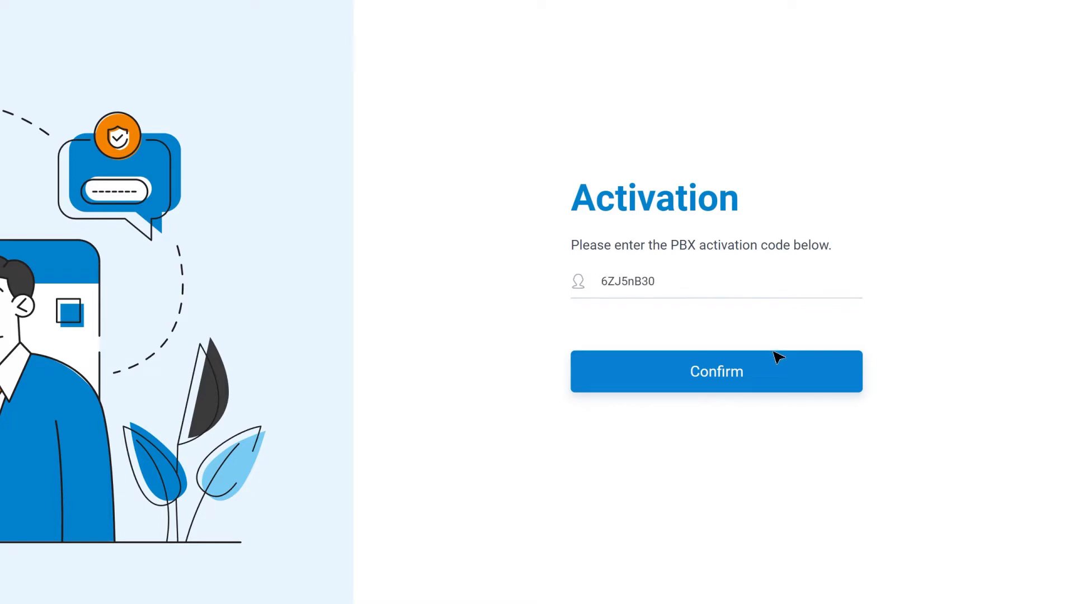
pyautogui.click(716, 372)
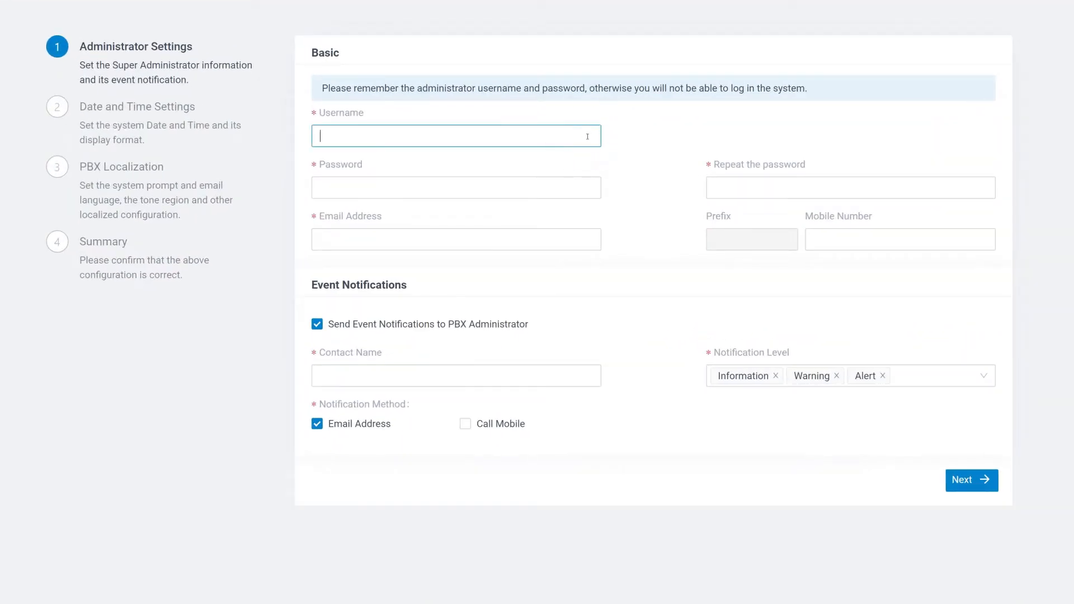
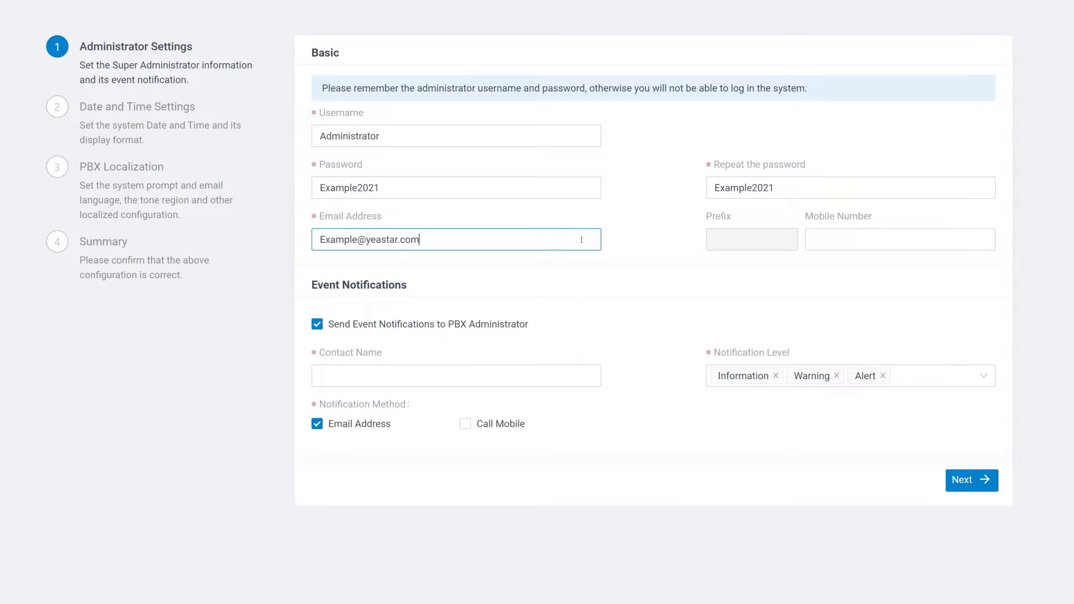
pyautogui.click(900, 239)
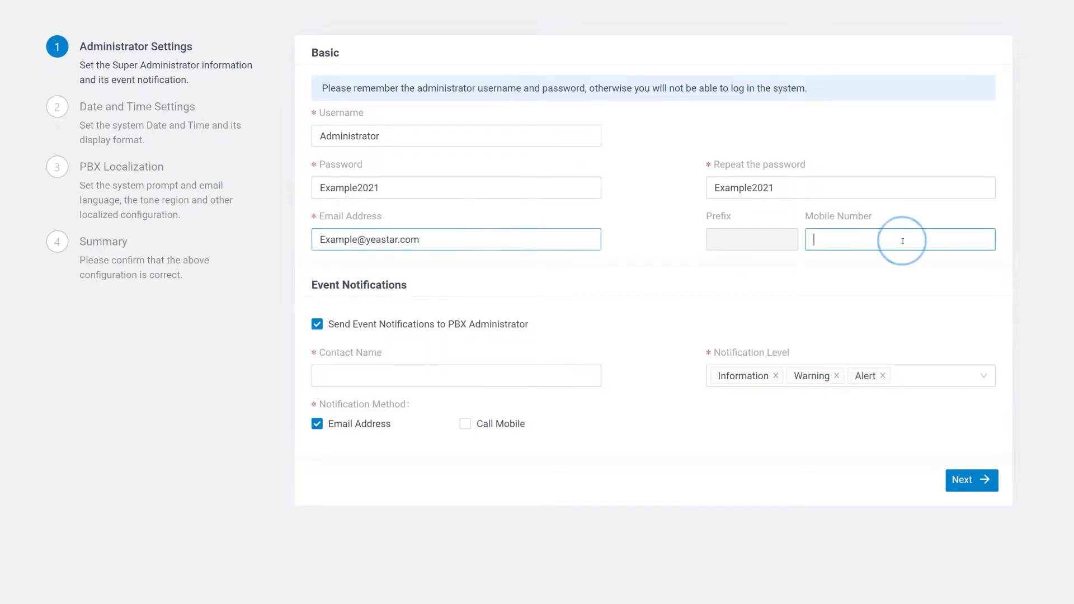
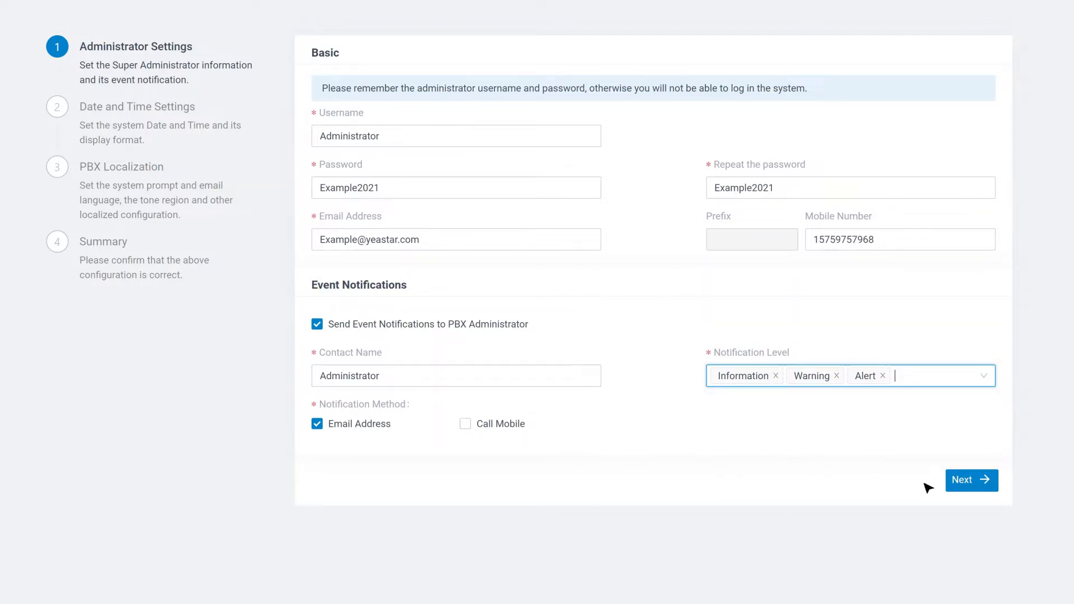
pyautogui.click(970, 480)
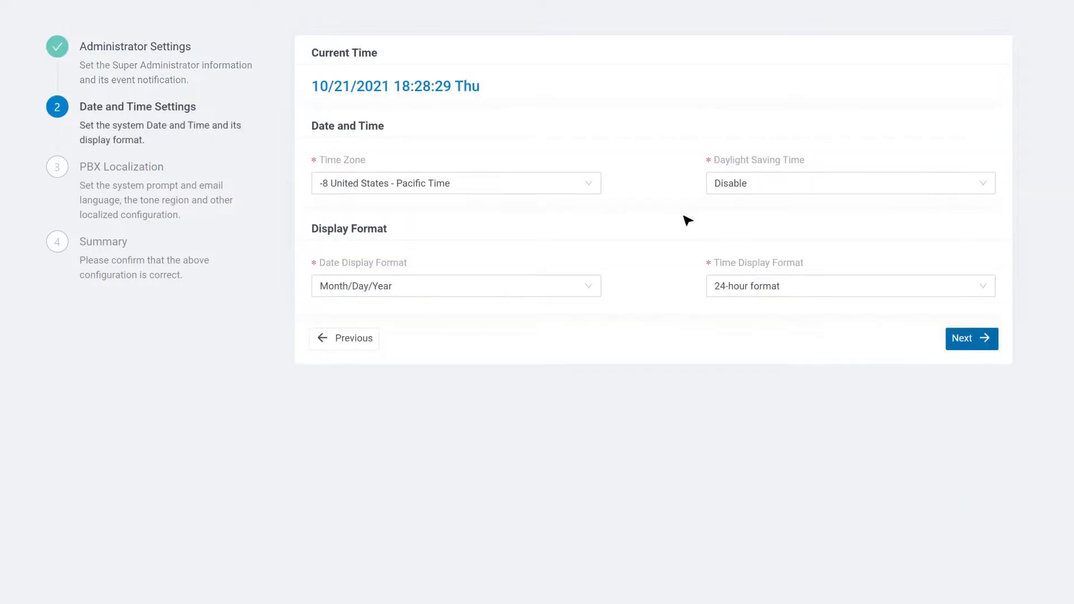
# Choose the 0 United Kingdom (London) time zone
pyautogui.click(455, 182)
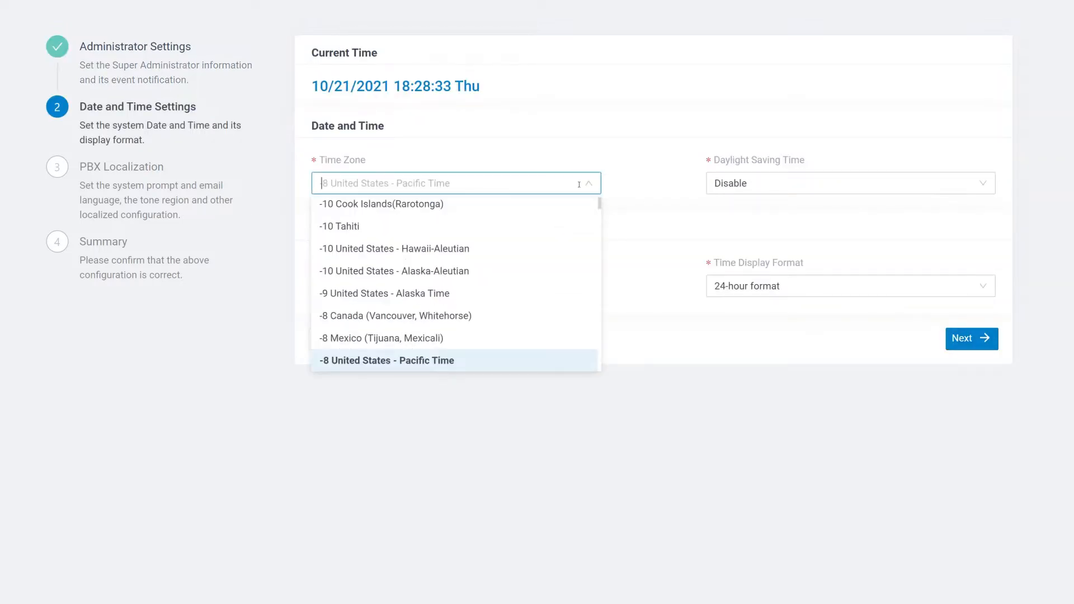
pyautogui.scroll(-3)
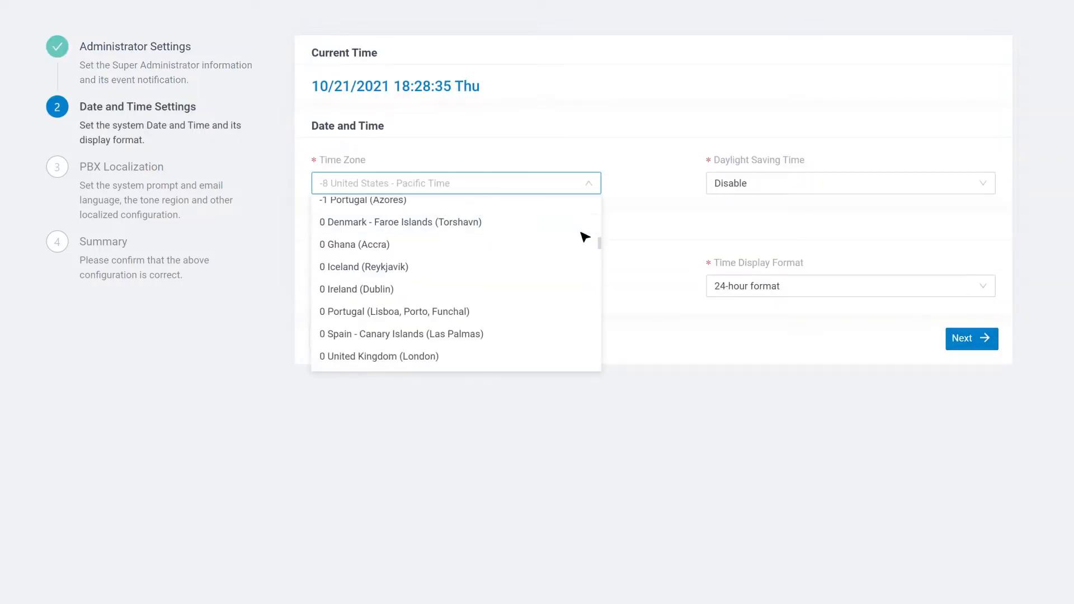
pyautogui.click(379, 356)
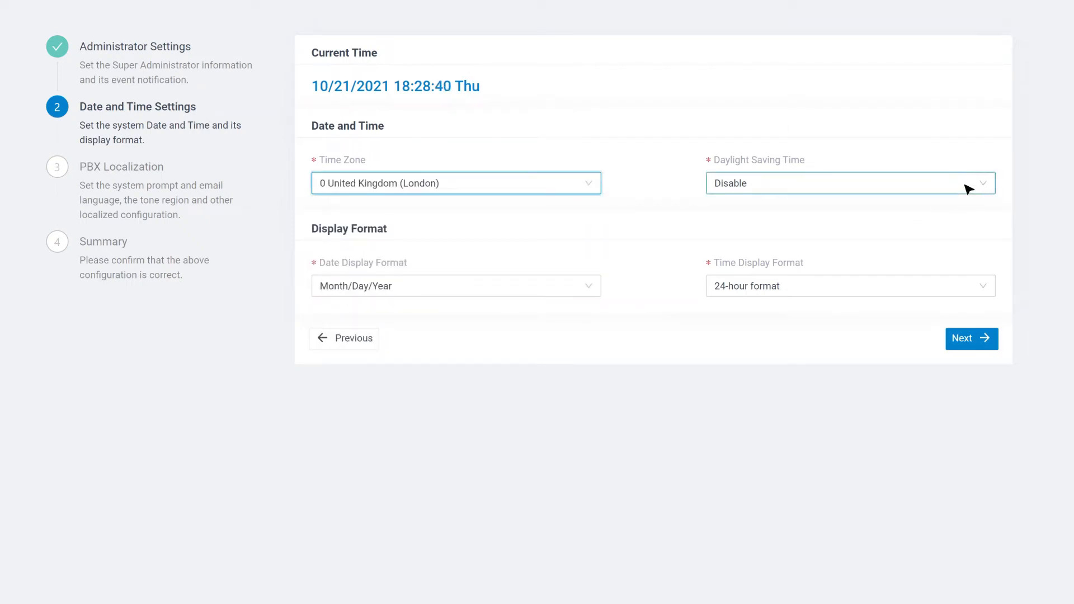
# Keep the Month/Day/Year date format and 24-hour time format, then continue
pyautogui.click(849, 182)
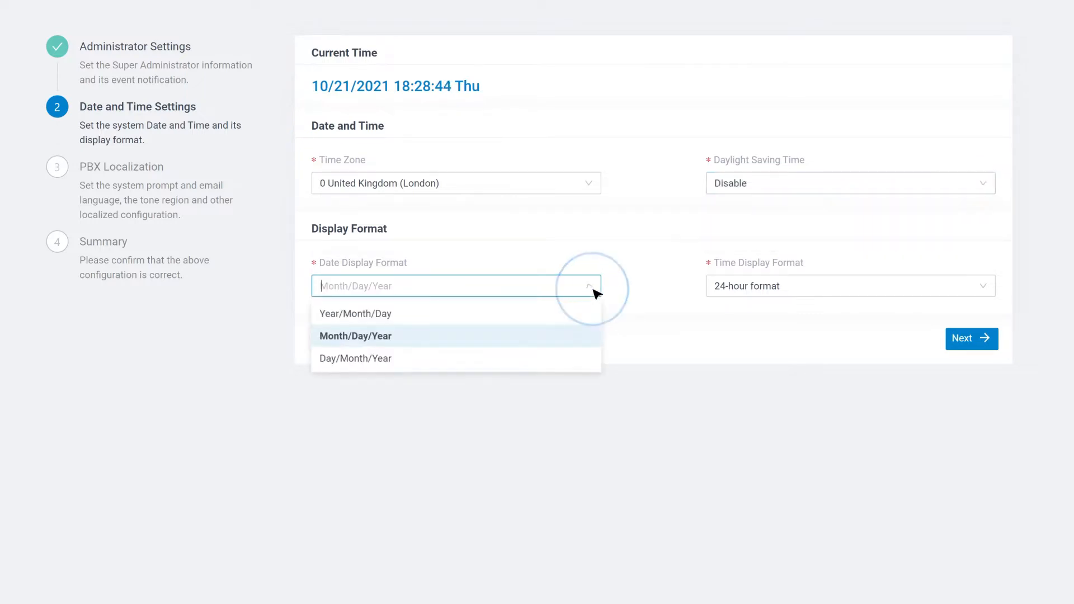
pyautogui.click(355, 336)
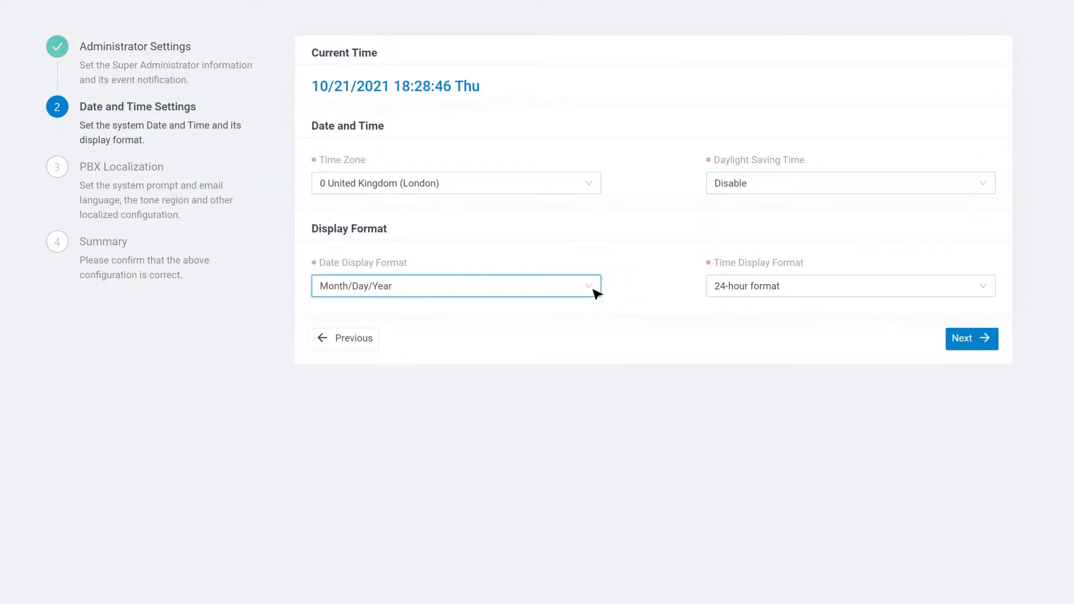
pyautogui.click(849, 285)
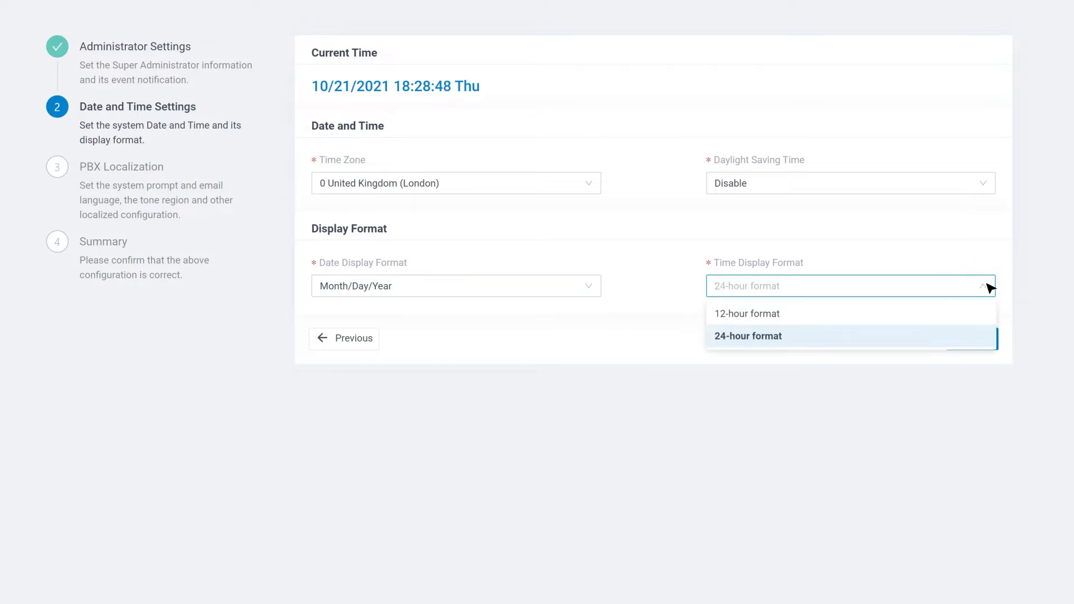
pyautogui.click(748, 335)
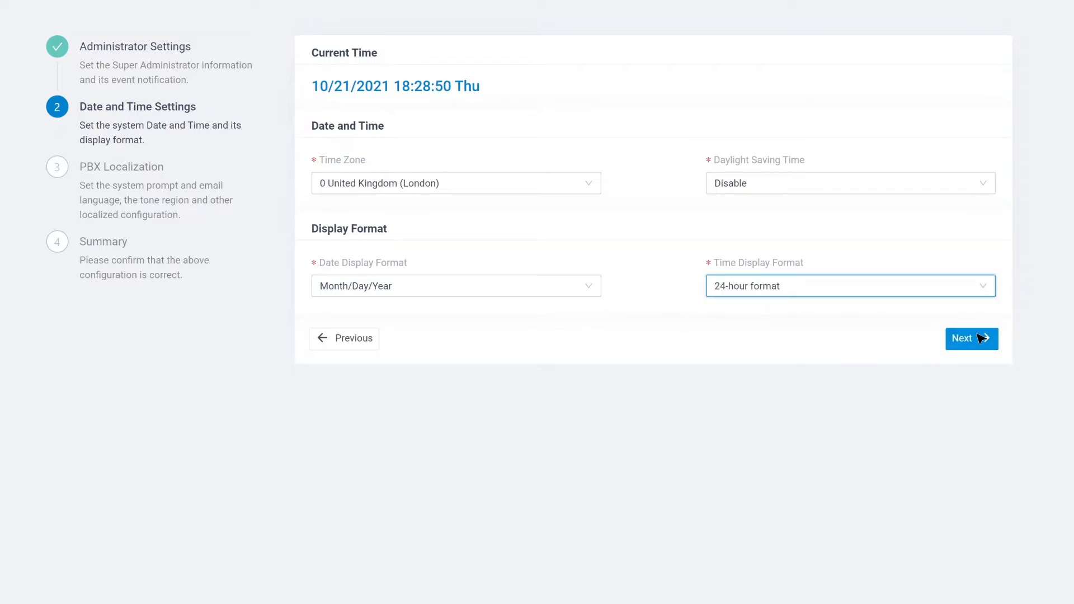
pyautogui.click(970, 338)
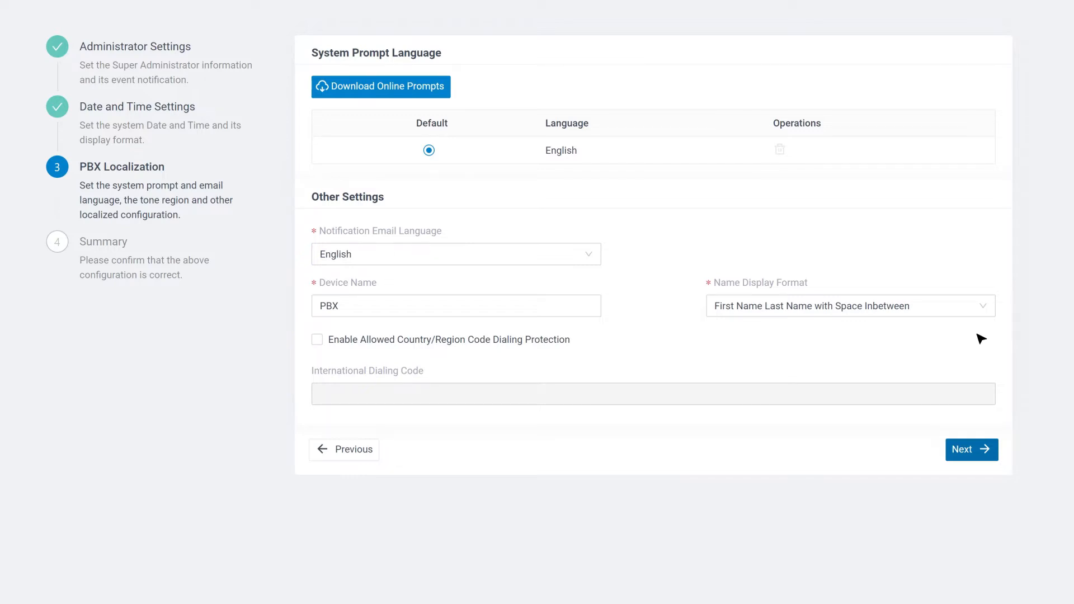
# Review downloadable prompt languages, keep English email language and first-name-last-name display format
pyautogui.click(380, 86)
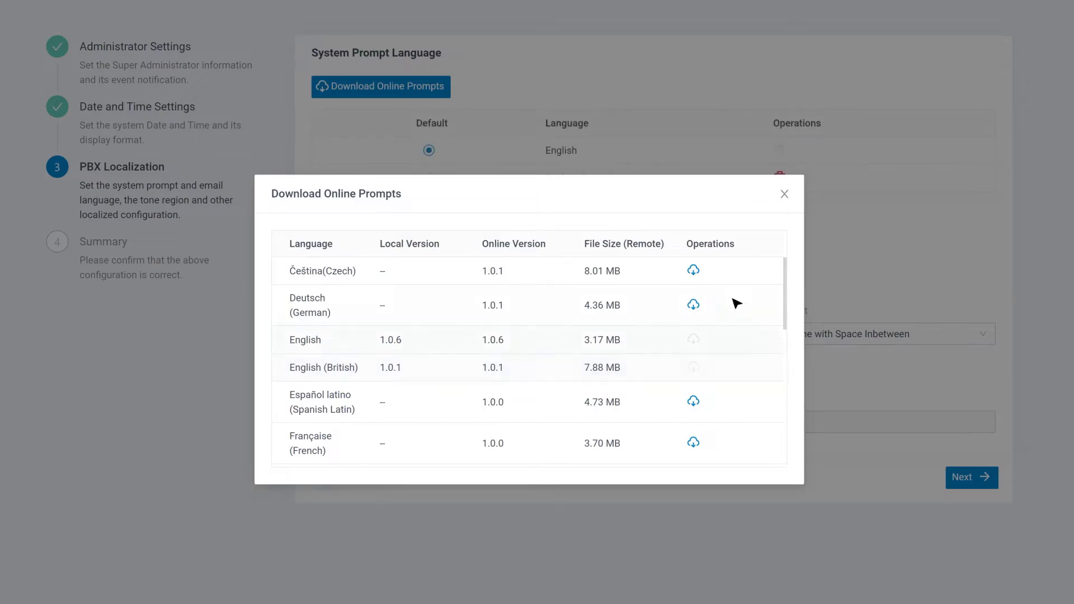
pyautogui.click(455, 281)
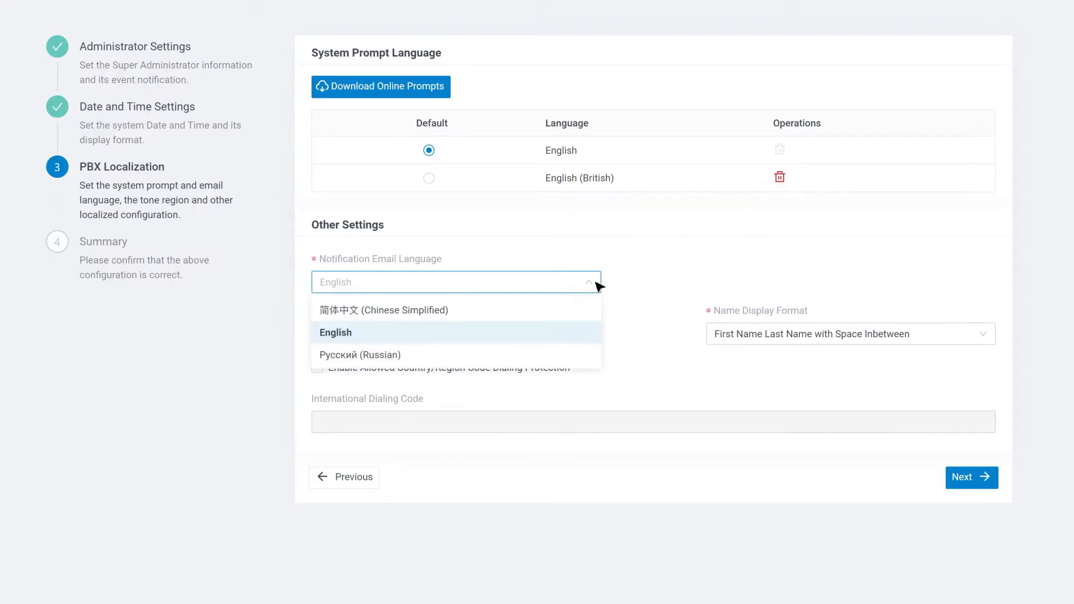
pyautogui.click(335, 332)
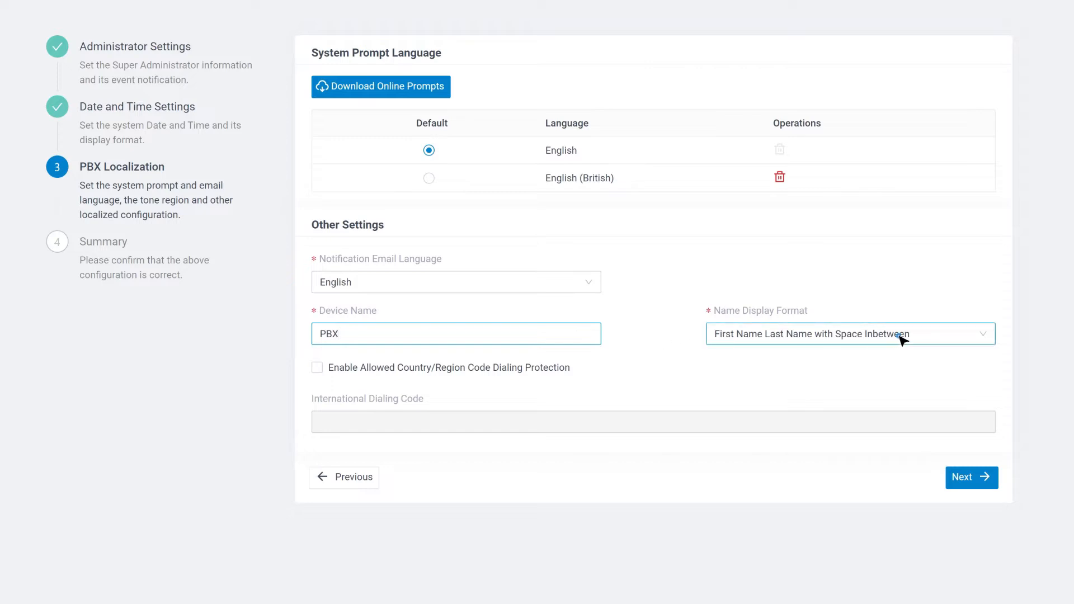
pyautogui.click(849, 334)
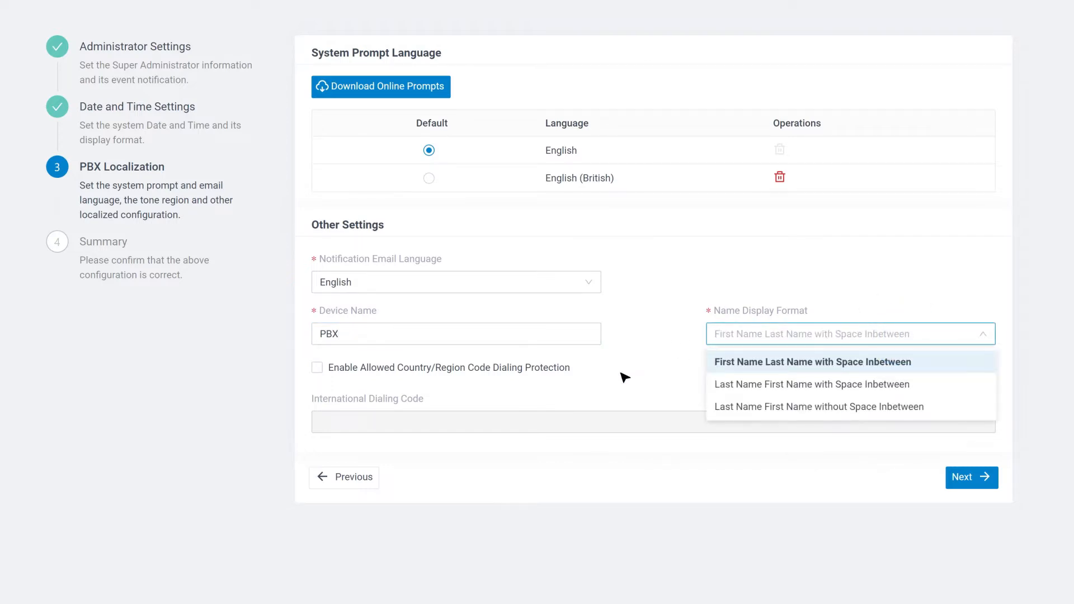
pyautogui.click(811, 361)
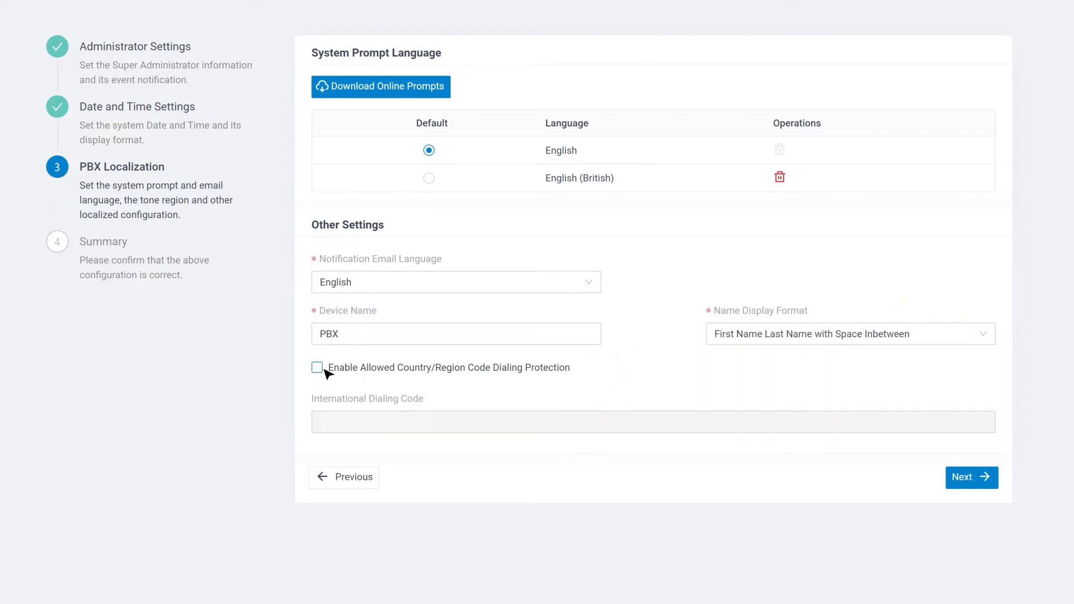
# Toggle country/region code dialing protection, keep device name PBX and continue to the summary
pyautogui.click(317, 367)
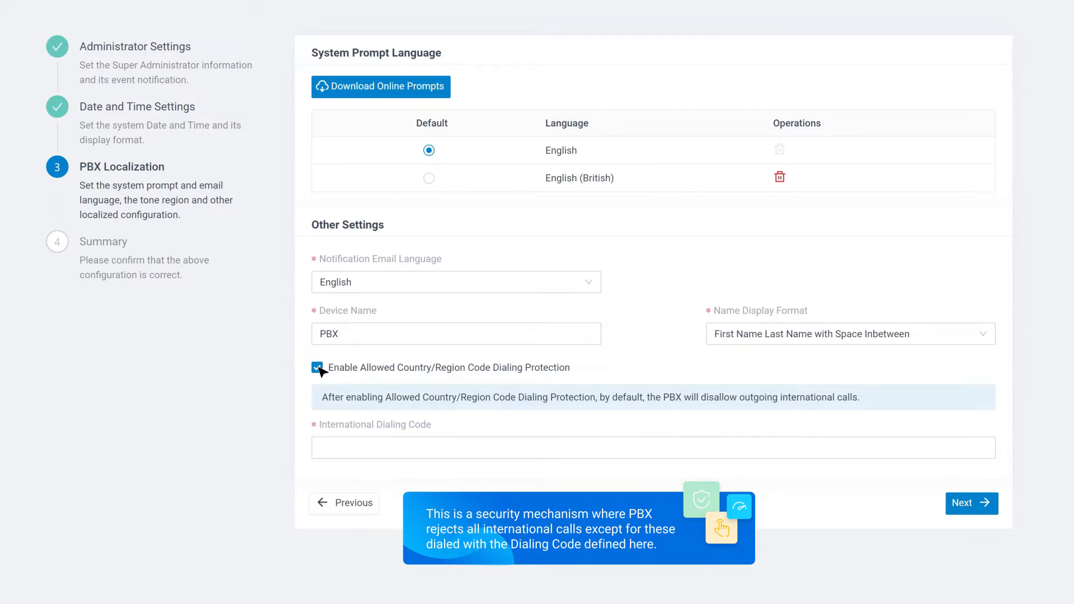
pyautogui.click(316, 367)
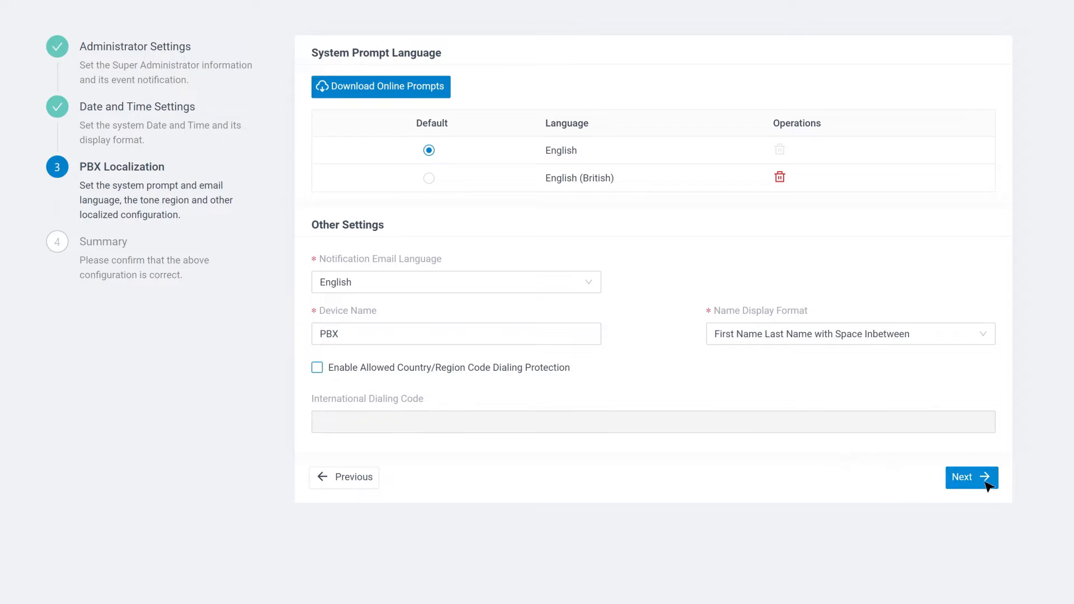
pyautogui.click(971, 478)
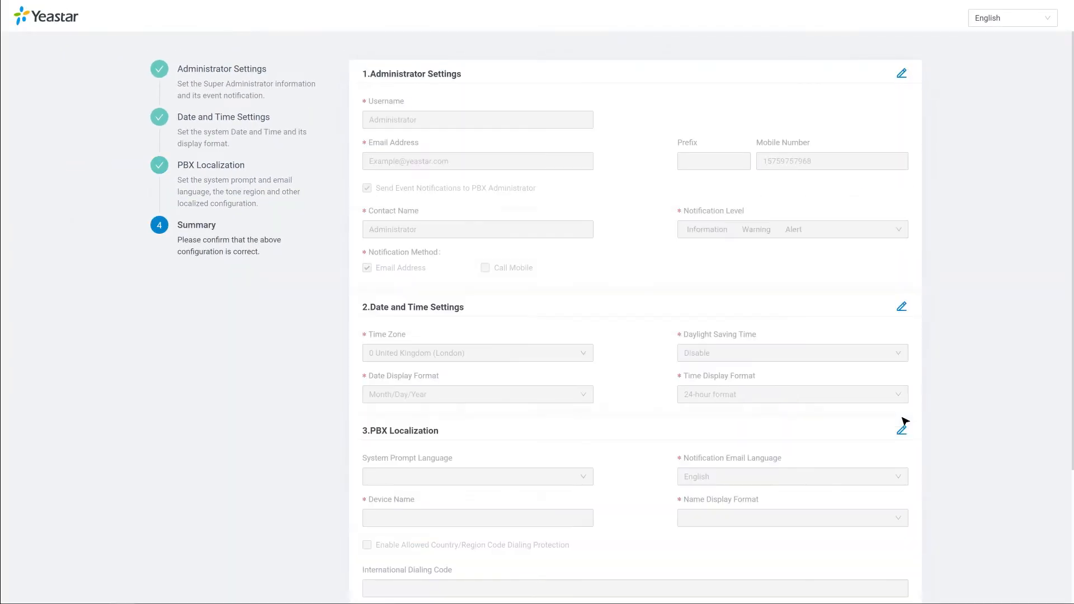
# Re-configure the PBX Localization step from the summary and return with settings unchanged
pyautogui.scroll(-3)
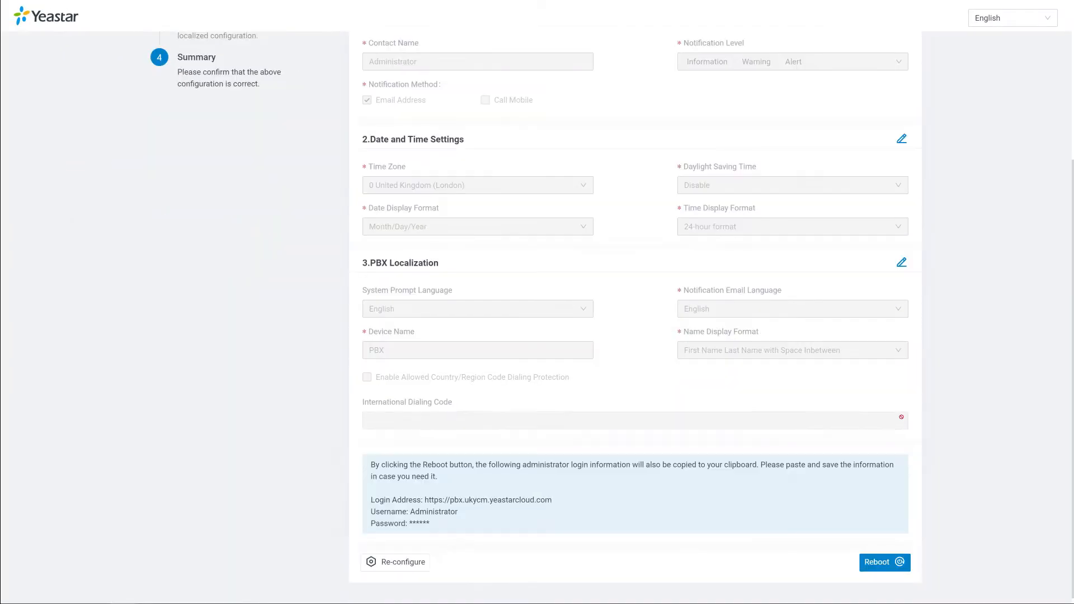
pyautogui.scroll(-3)
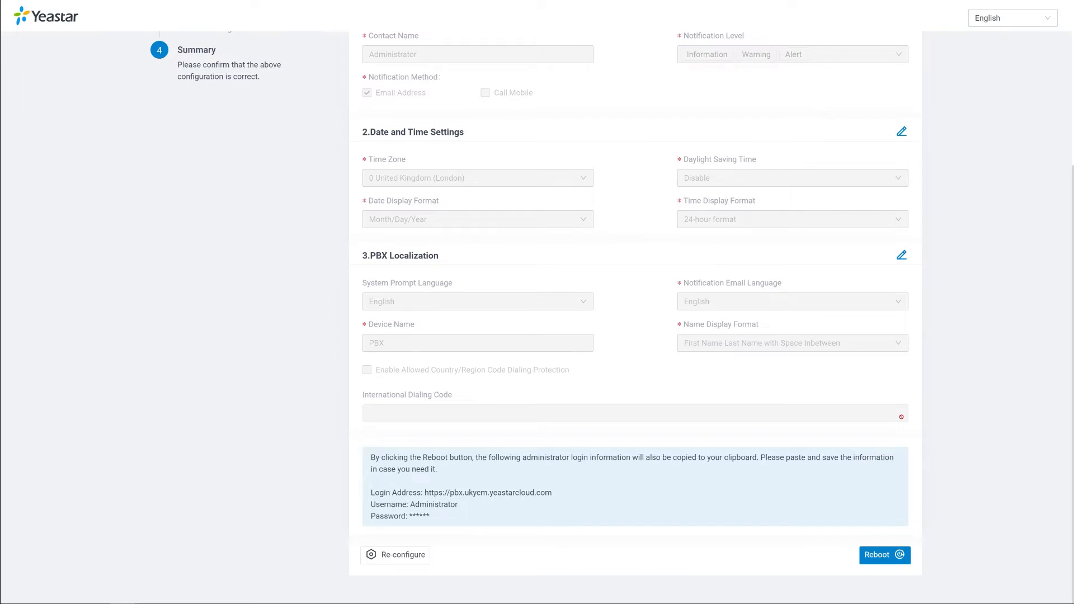
pyautogui.click(395, 555)
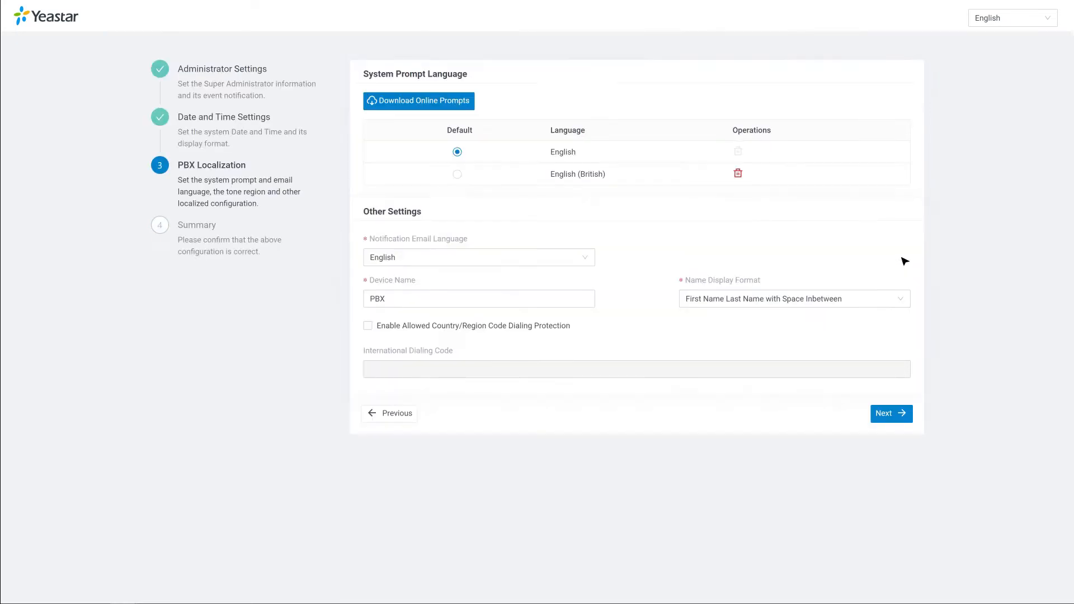
pyautogui.click(891, 413)
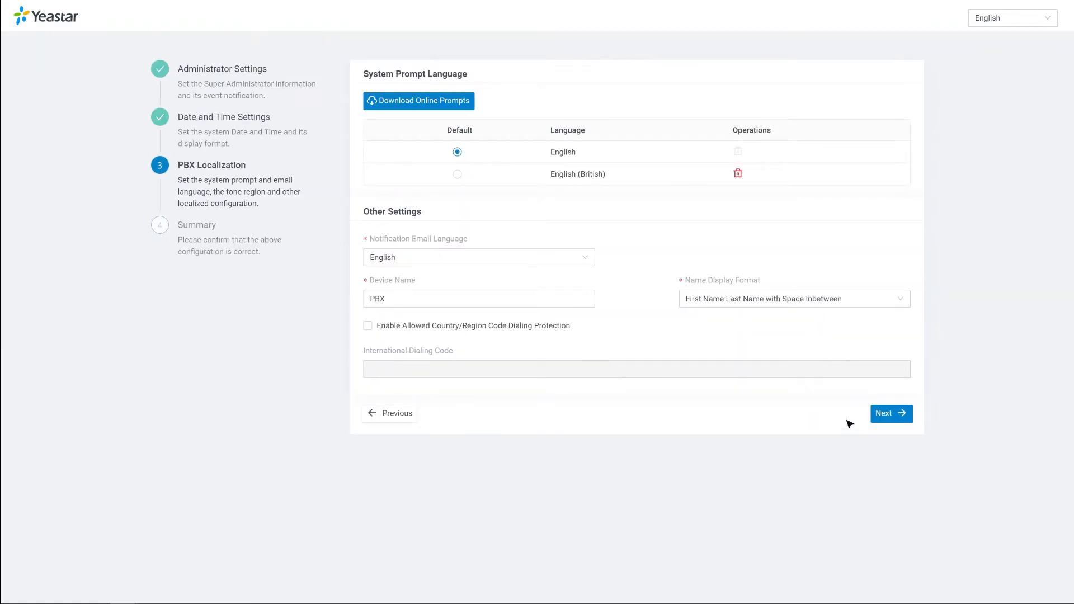
pyautogui.click(891, 413)
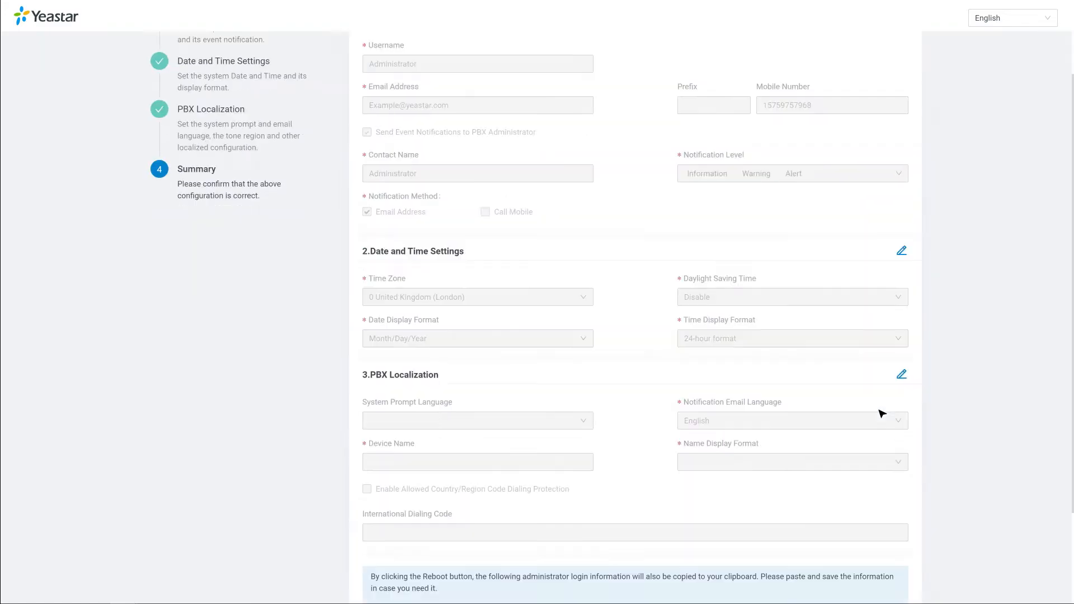
# Review the rest of the setup summary and request a PBX reboot
pyautogui.scroll(-3)
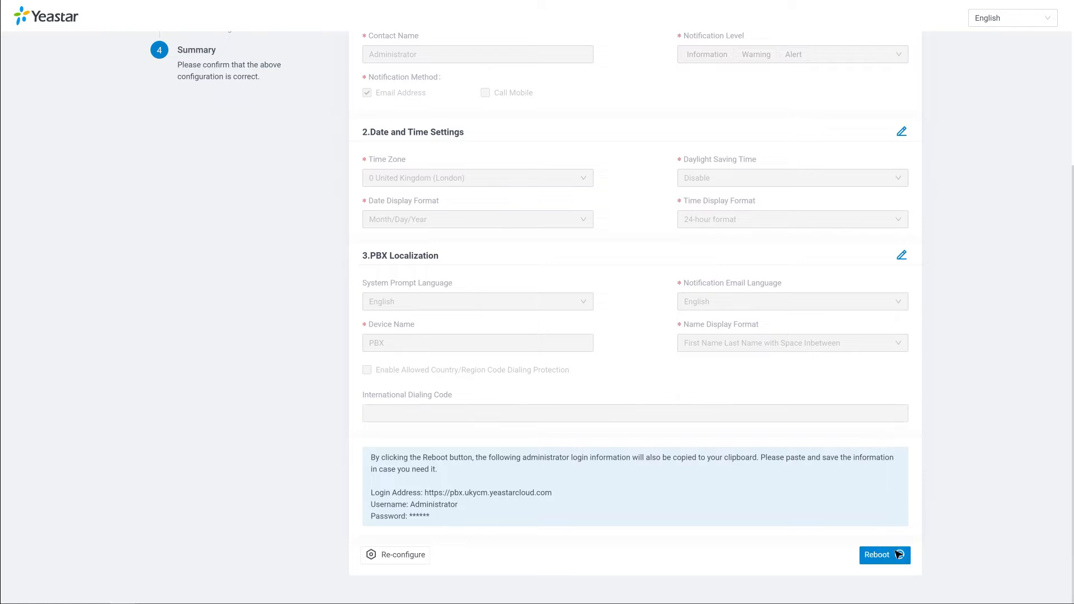
pyautogui.click(884, 555)
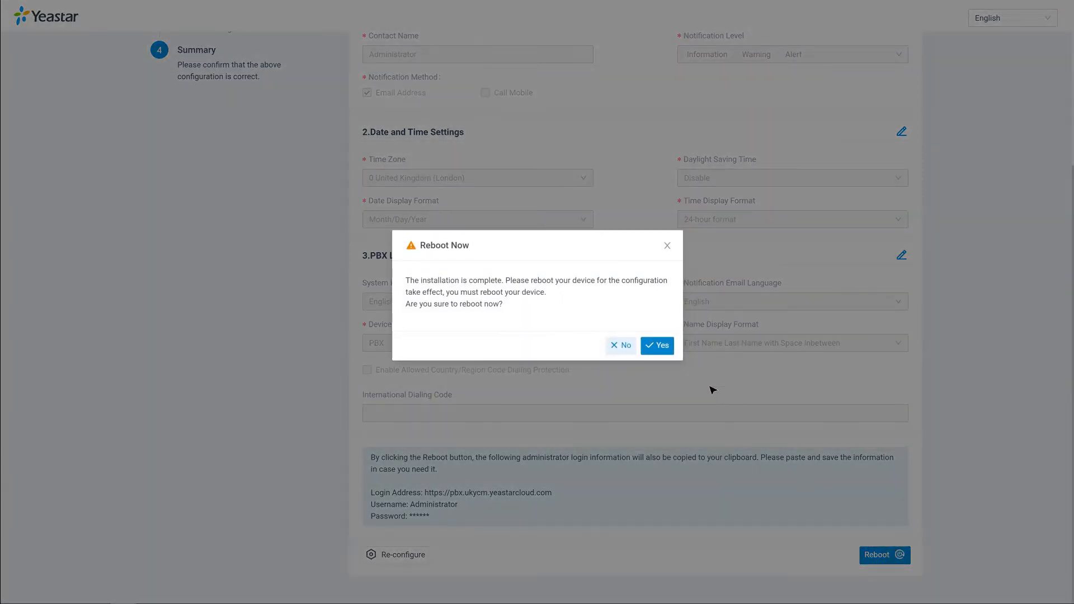
# Confirm rebooting the PBX now so the initial configuration takes effect
pyautogui.click(655, 345)
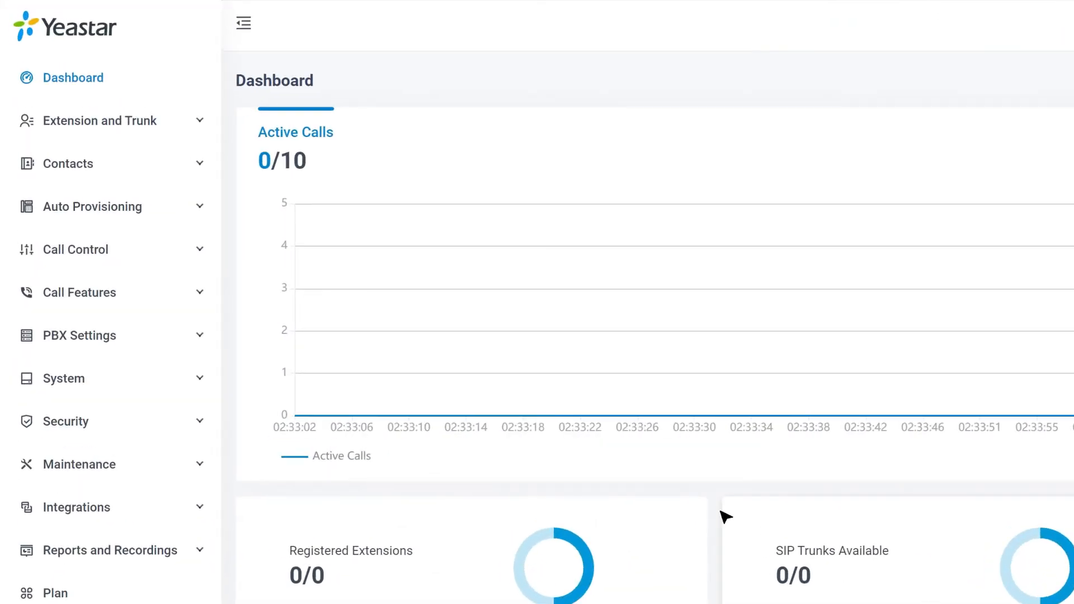
# Go to Extension and Trunk > Extension and start adding a single extension
pyautogui.click(99, 121)
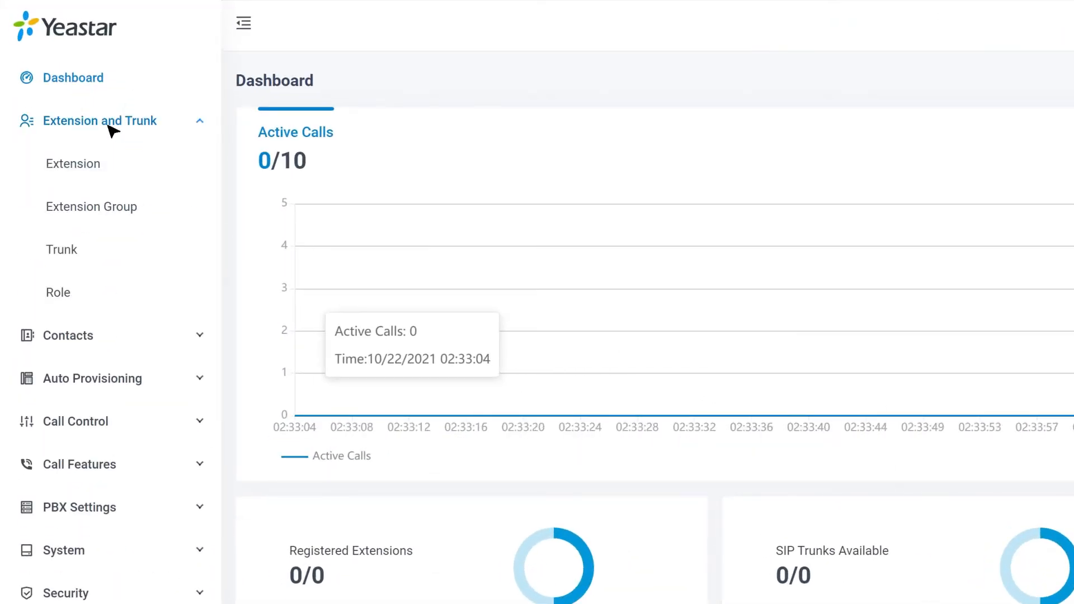
pyautogui.click(73, 163)
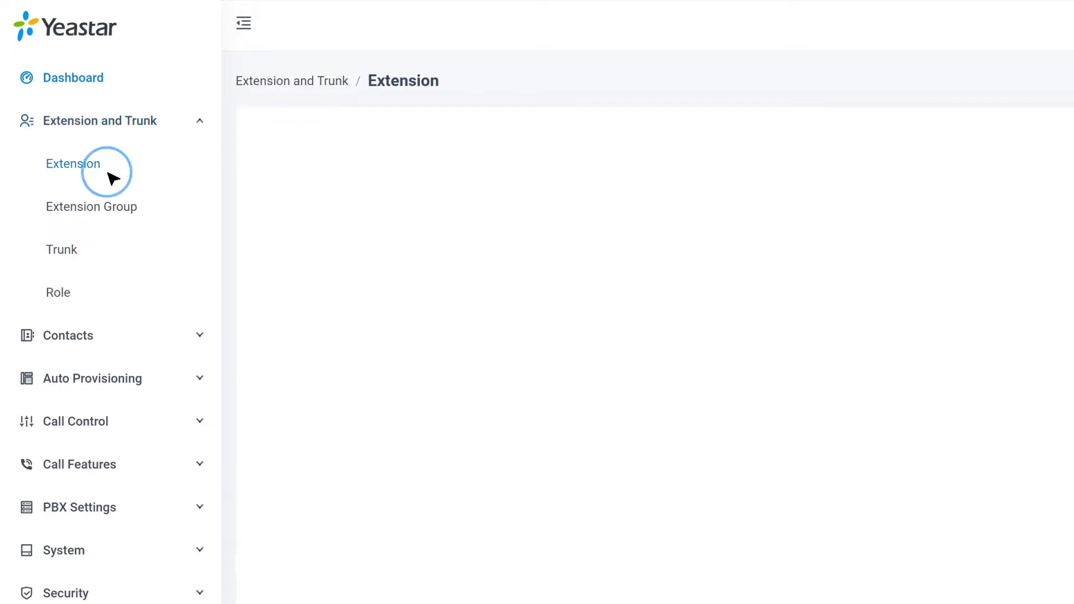
pyautogui.click(288, 151)
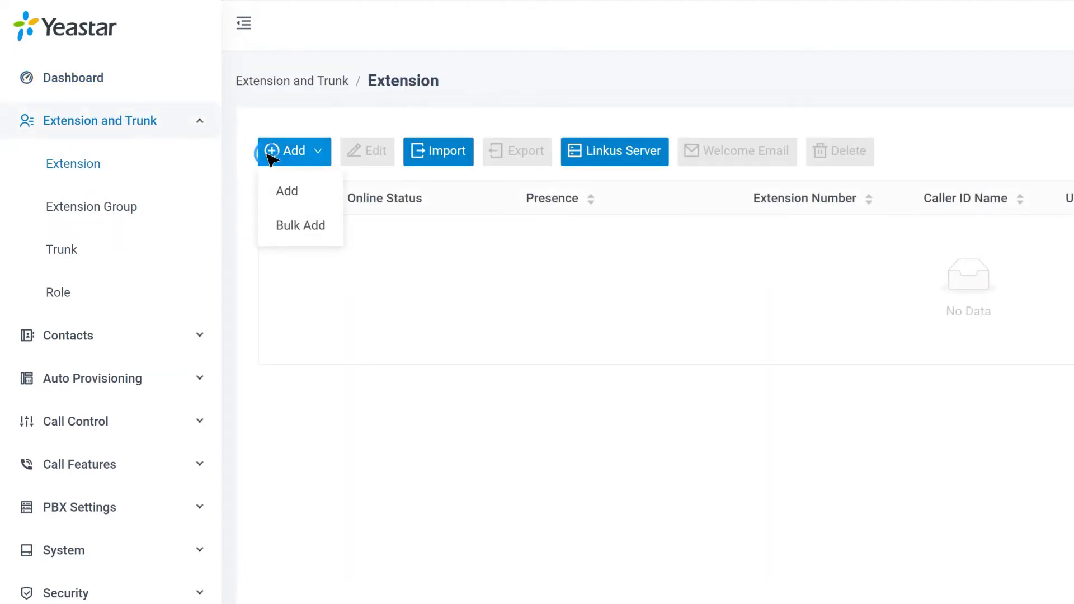
pyautogui.click(286, 192)
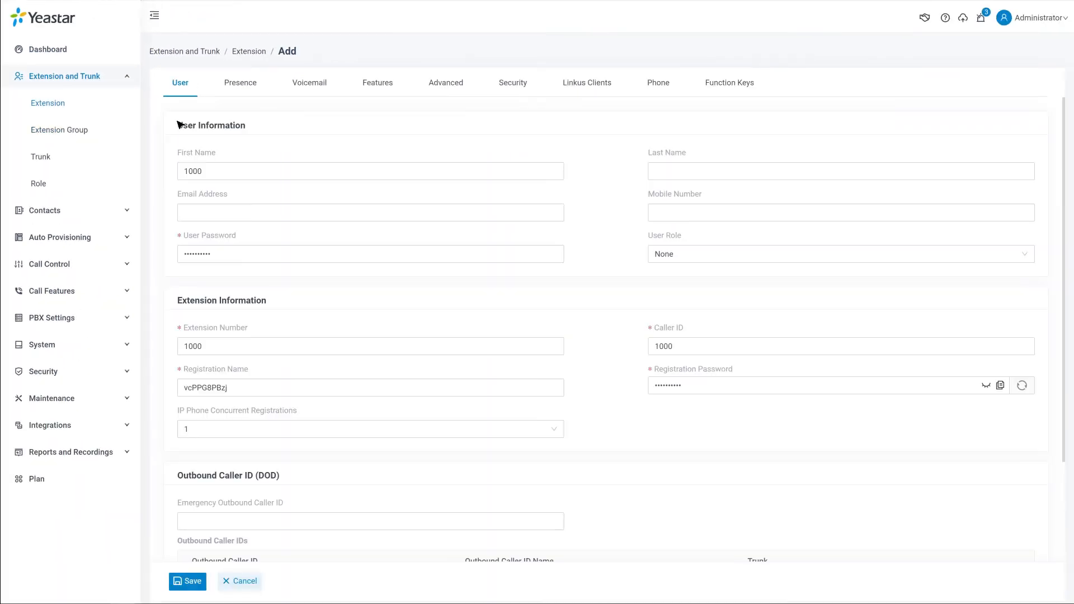
pyautogui.click(371, 212)
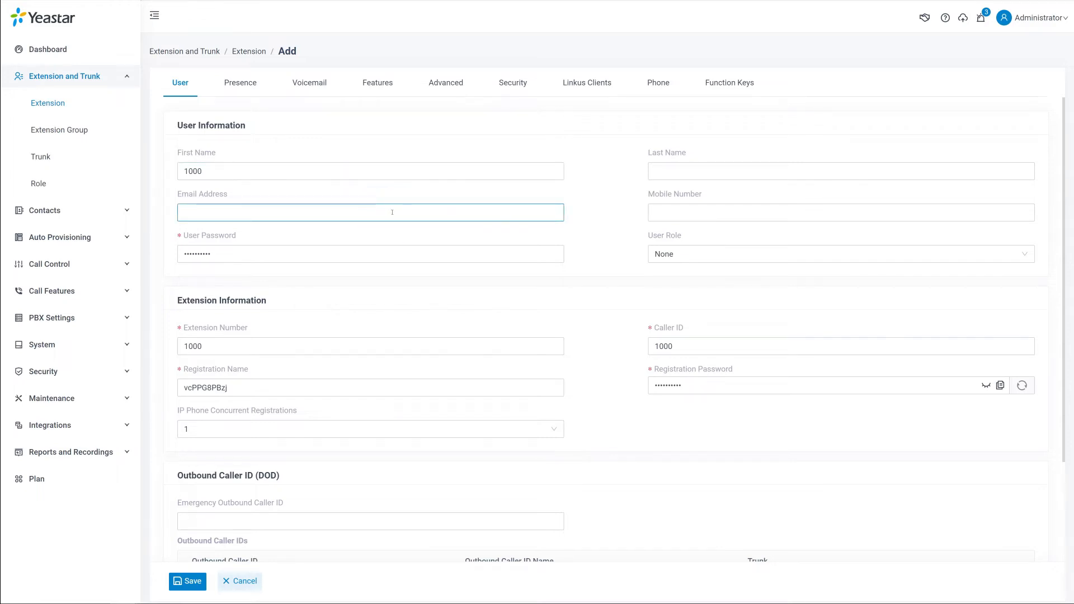
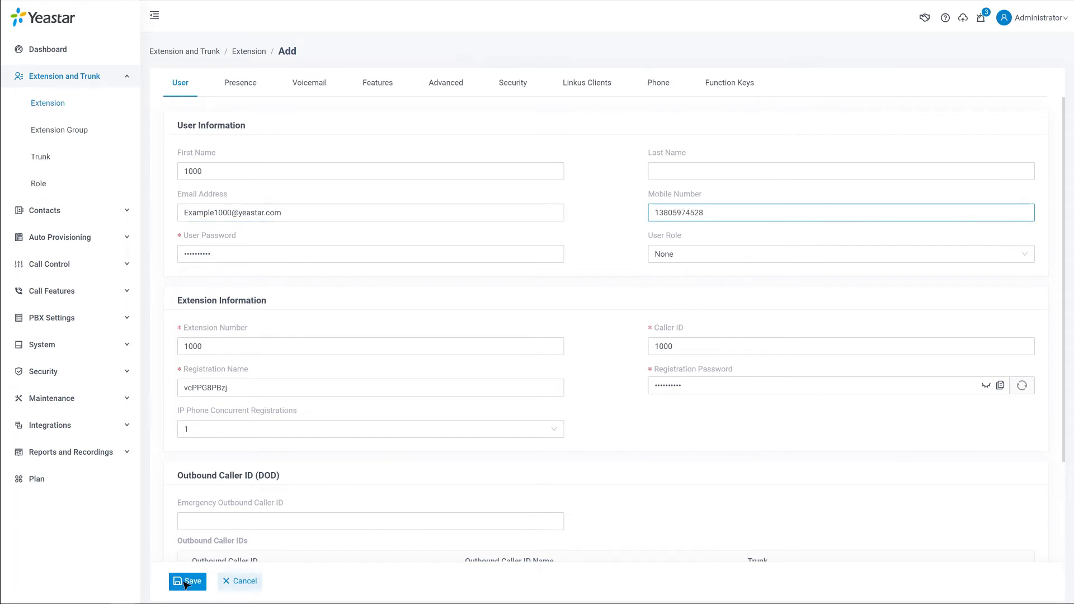
pyautogui.click(187, 580)
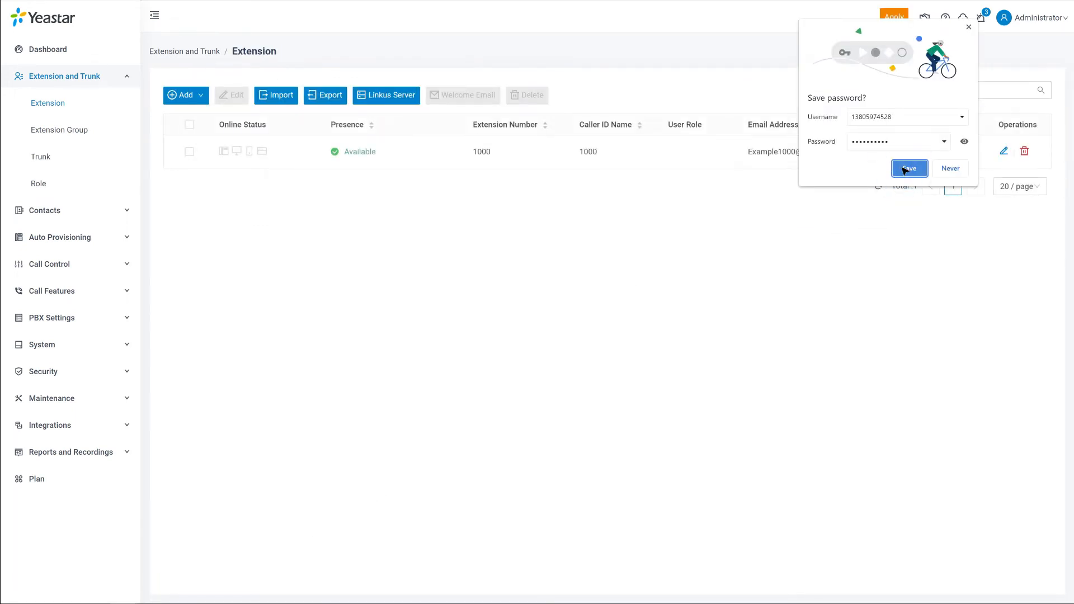
# Let the browser save the password and export the extension list to CSV, dismissing the notification
pyautogui.click(909, 169)
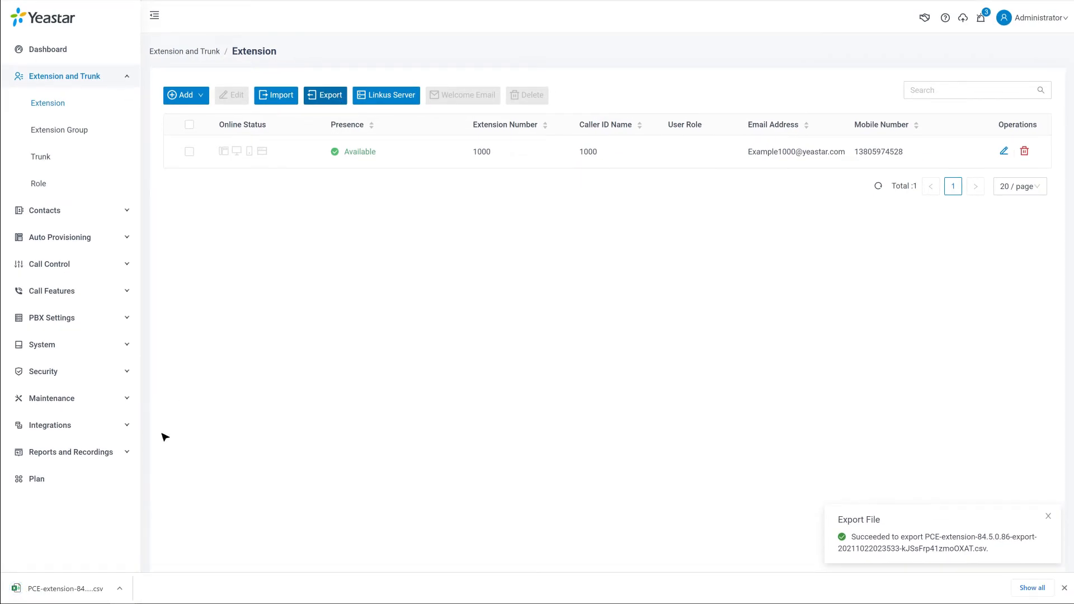
pyautogui.click(60, 589)
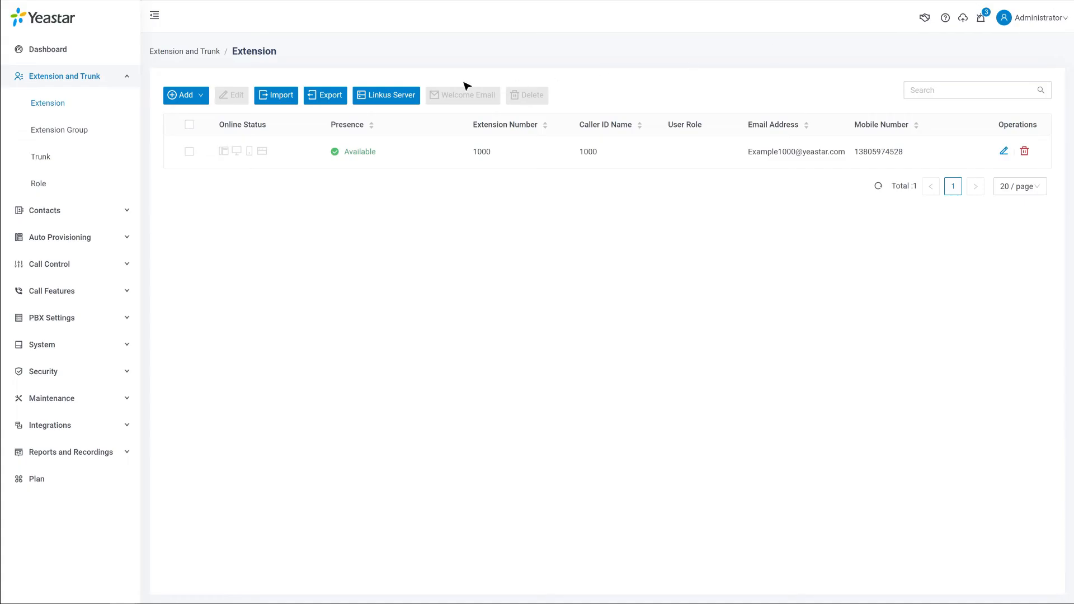
# Import extensions 1000–1009 from the downloaded extension CSV file
pyautogui.click(276, 94)
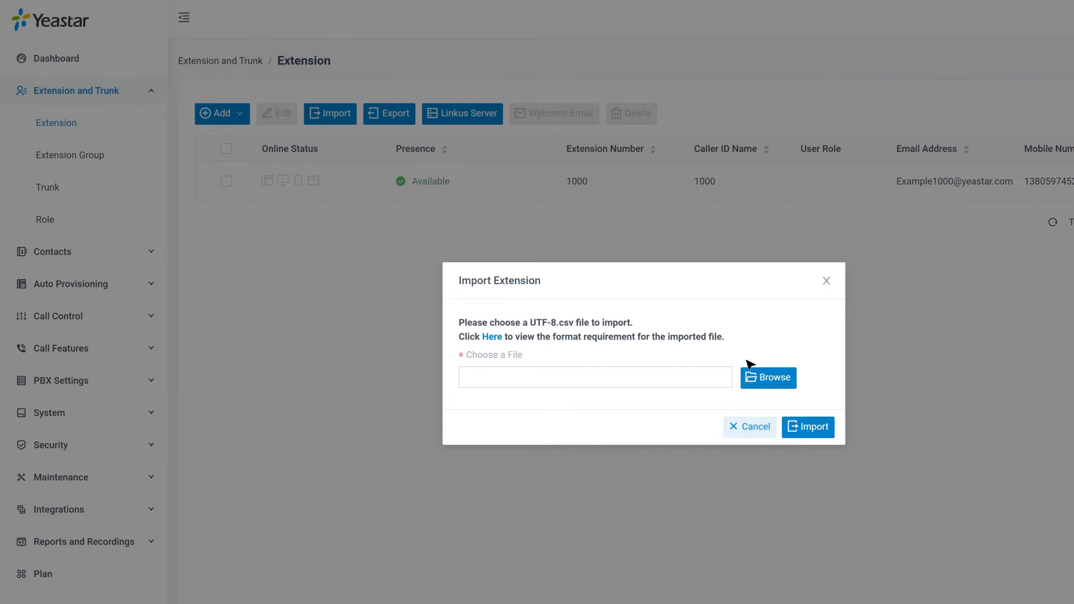
pyautogui.click(768, 377)
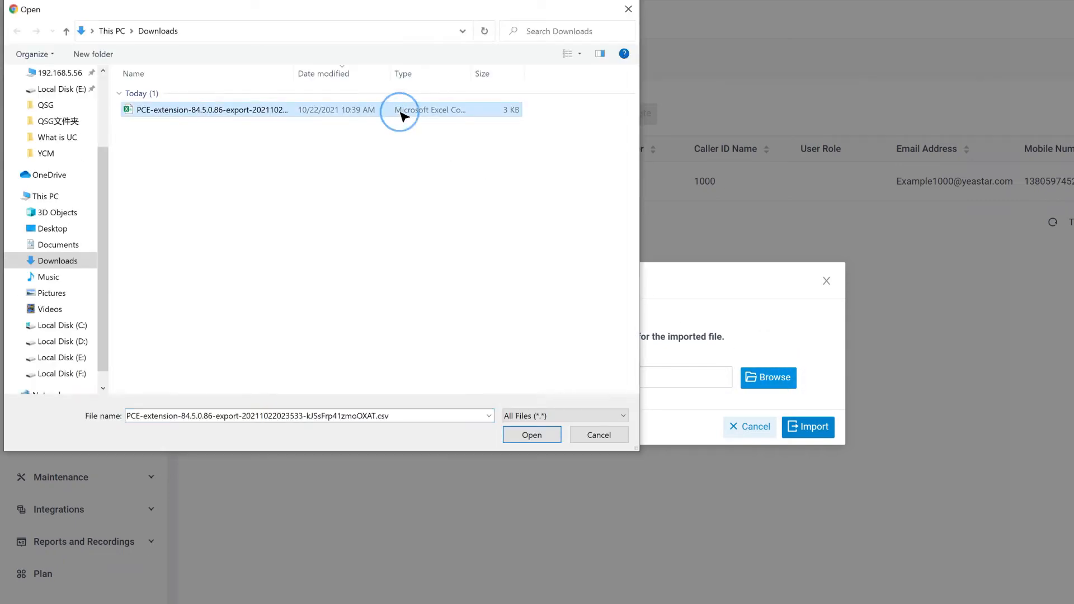
pyautogui.click(531, 434)
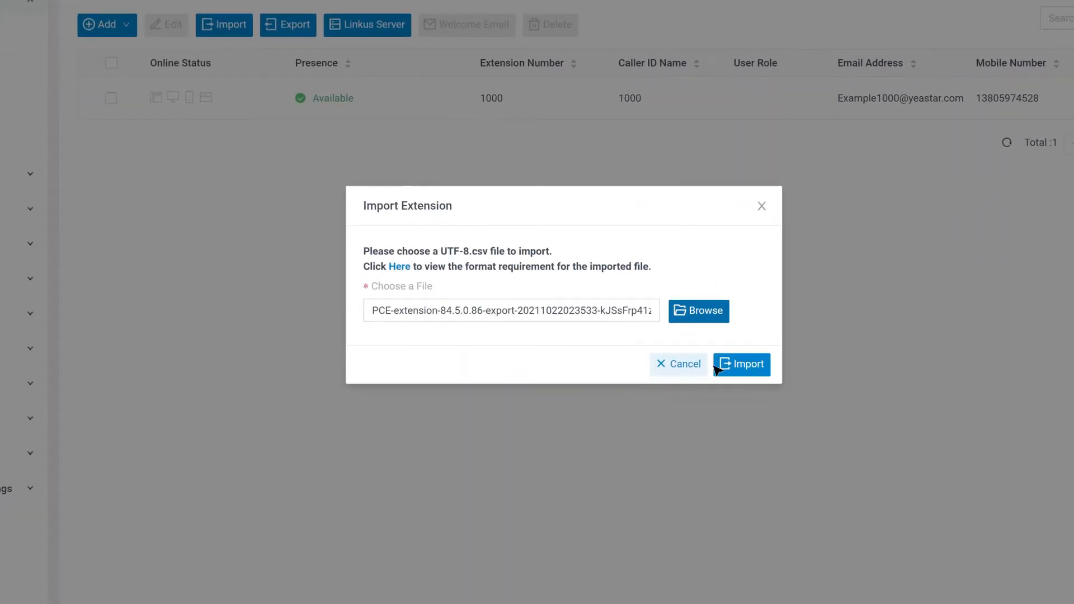
pyautogui.click(741, 363)
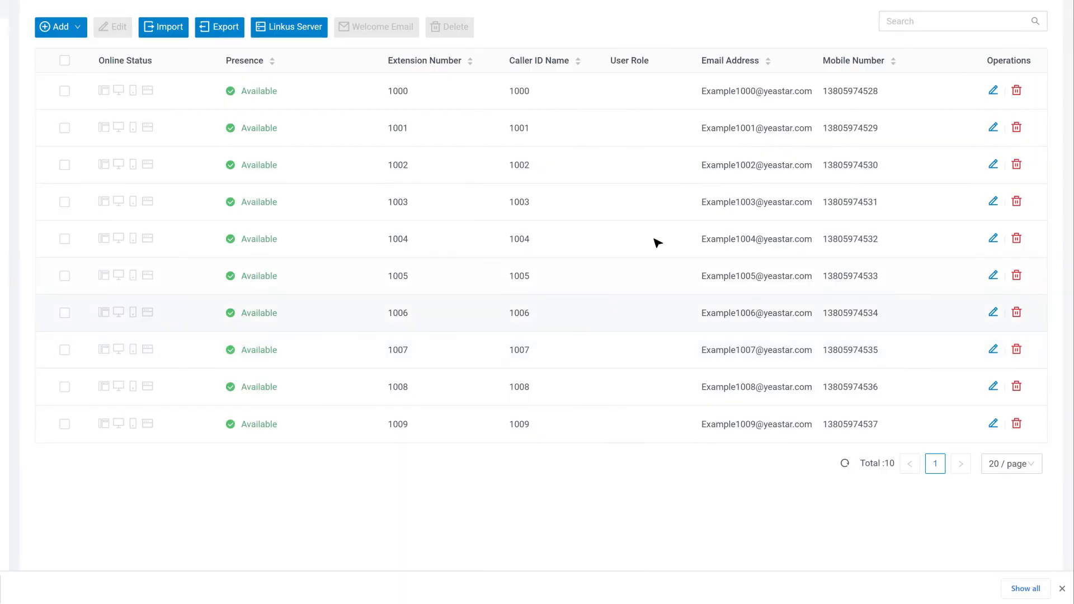
pyautogui.moveTo(655, 243)
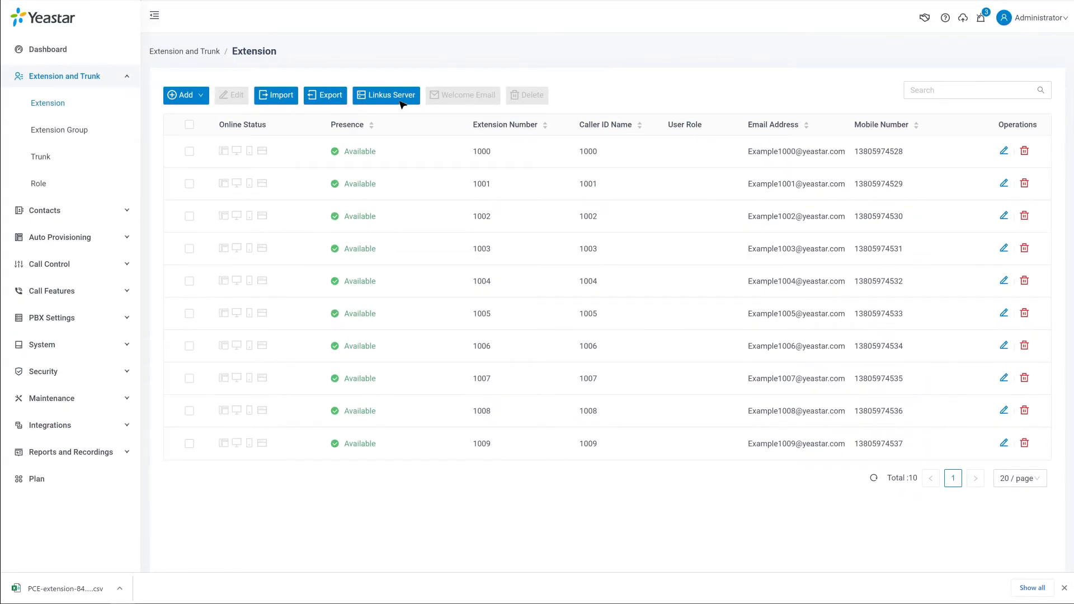
# View the Linkus Server settings, then go to the empty Trunk list
pyautogui.click(386, 95)
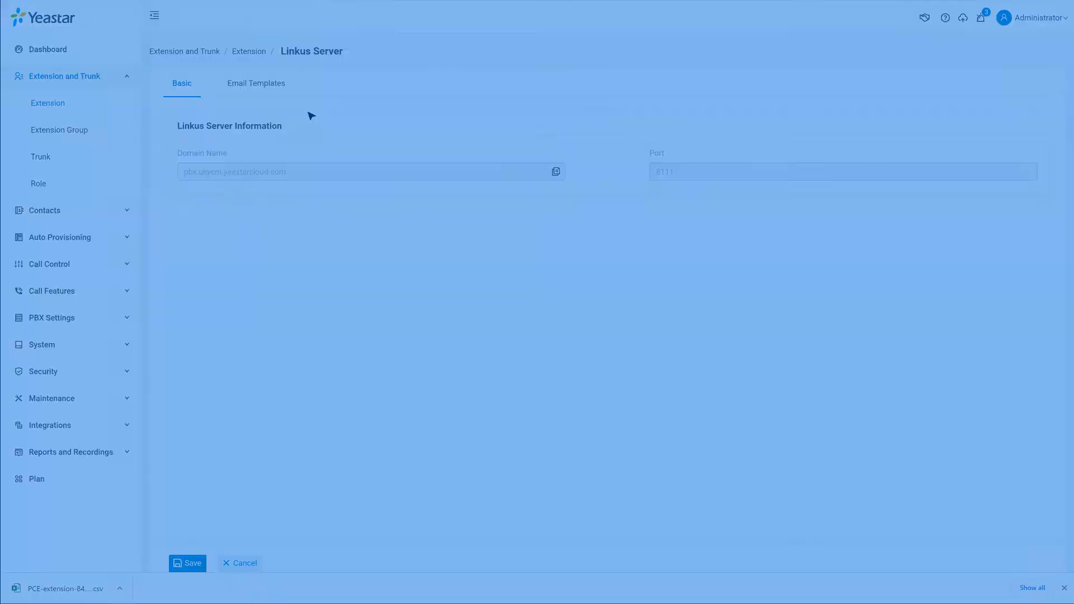
pyautogui.click(41, 157)
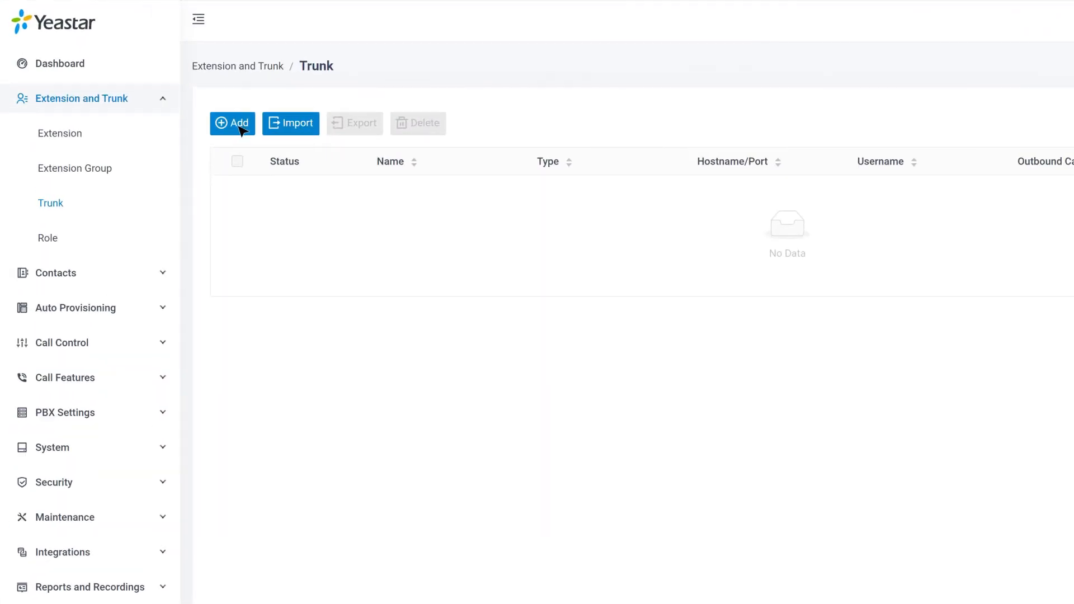
# Start a new trunk and name it Trunk01
pyautogui.click(231, 123)
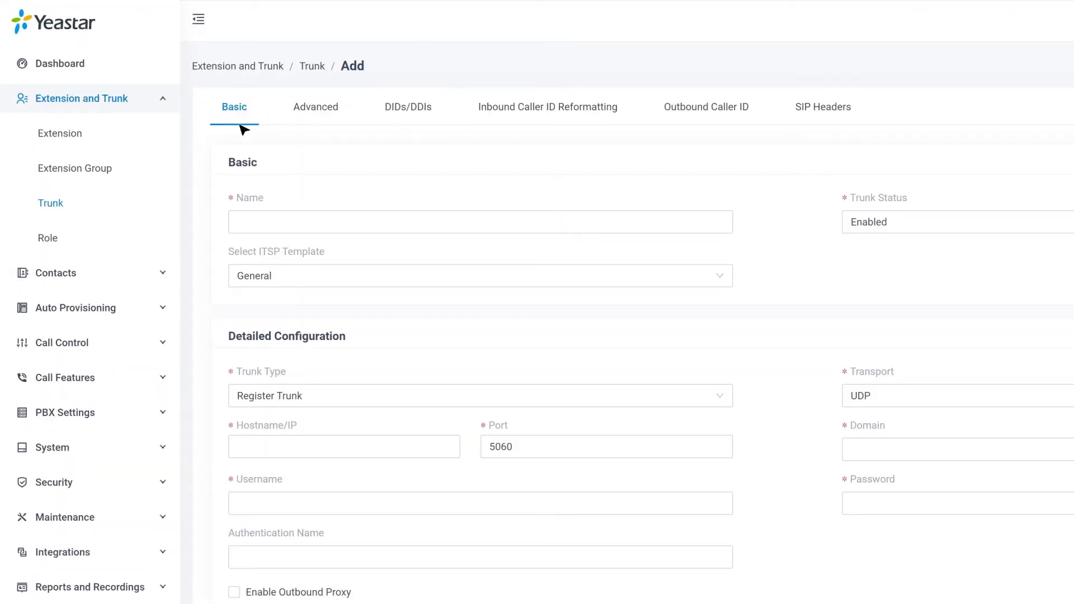
pyautogui.click(198, 19)
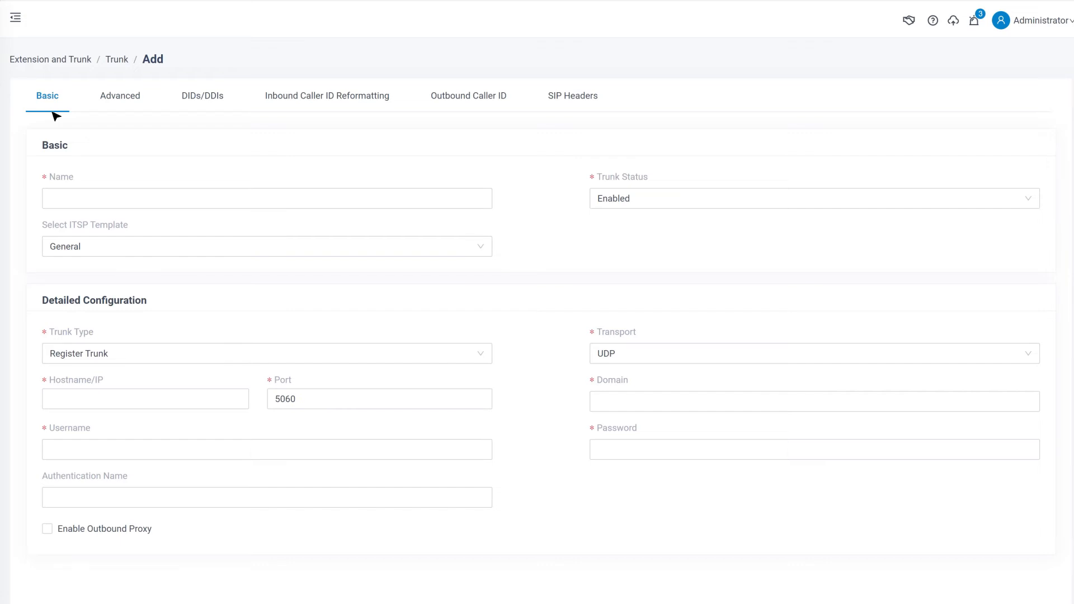
pyautogui.click(266, 198)
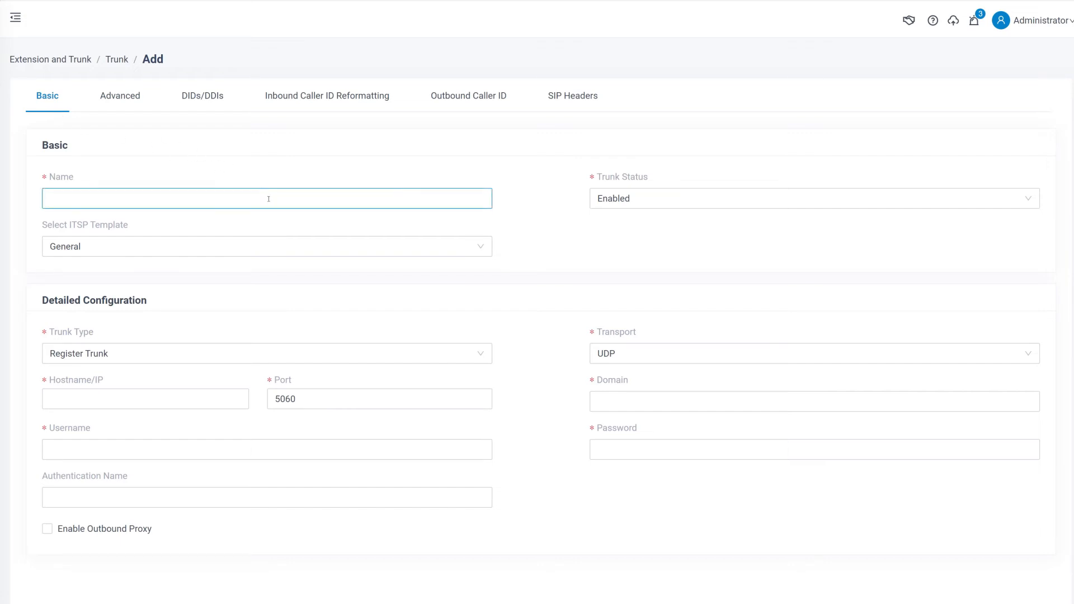
pyautogui.write('Trunk01')
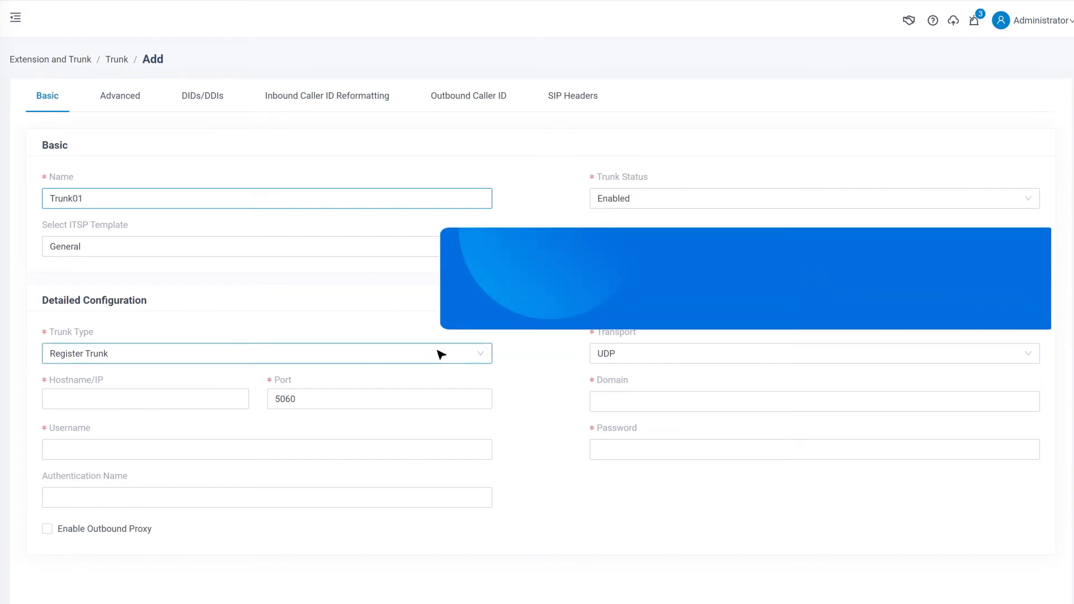
# Review the trunk types and keep Register Trunk selected
pyautogui.click(266, 354)
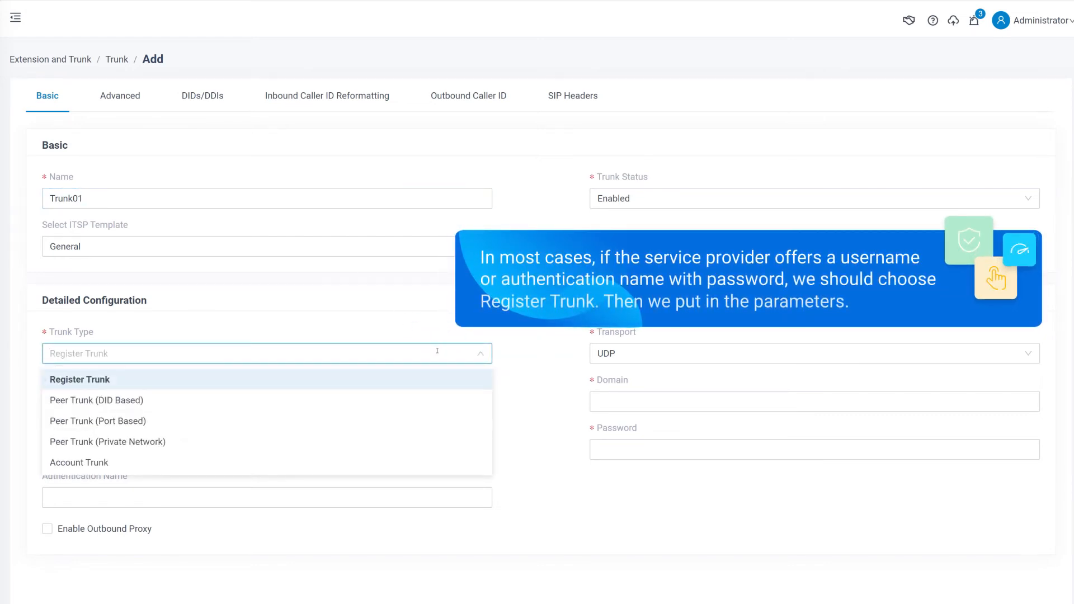
pyautogui.moveTo(440, 391)
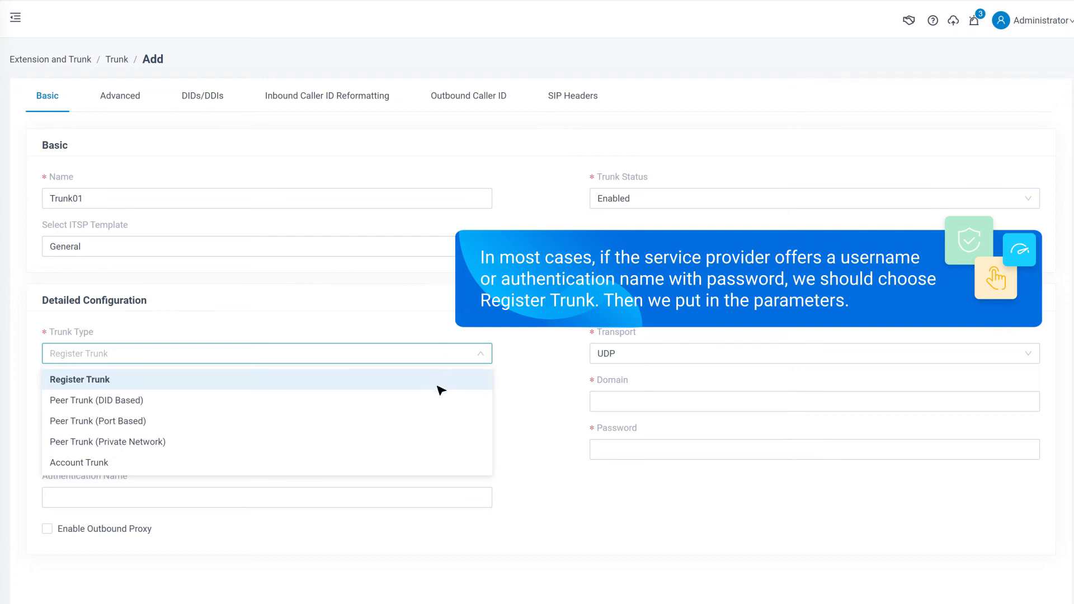
pyautogui.moveTo(434, 463)
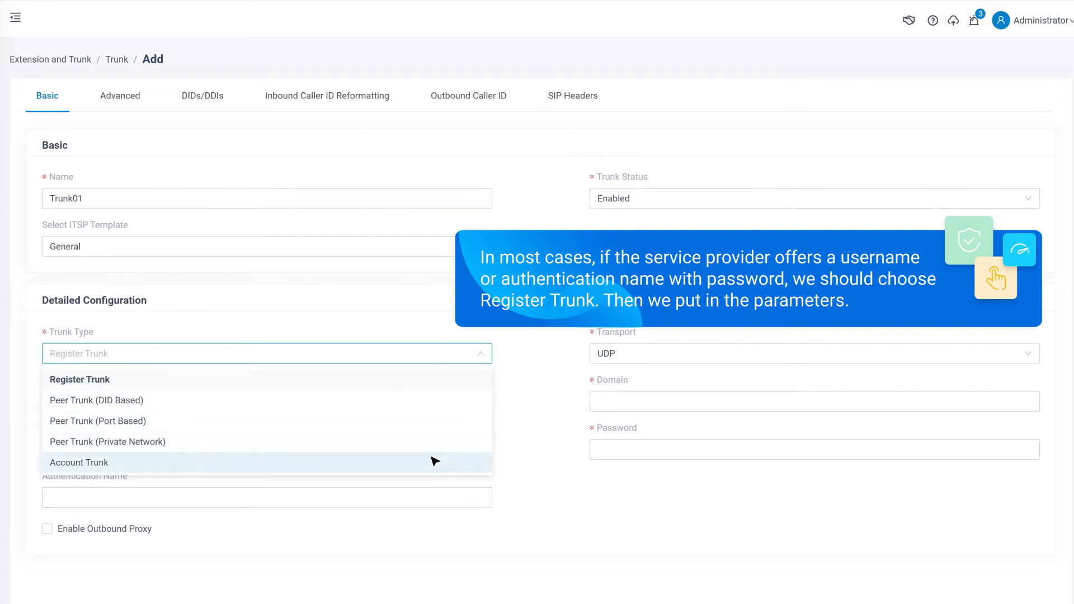
pyautogui.moveTo(435, 379)
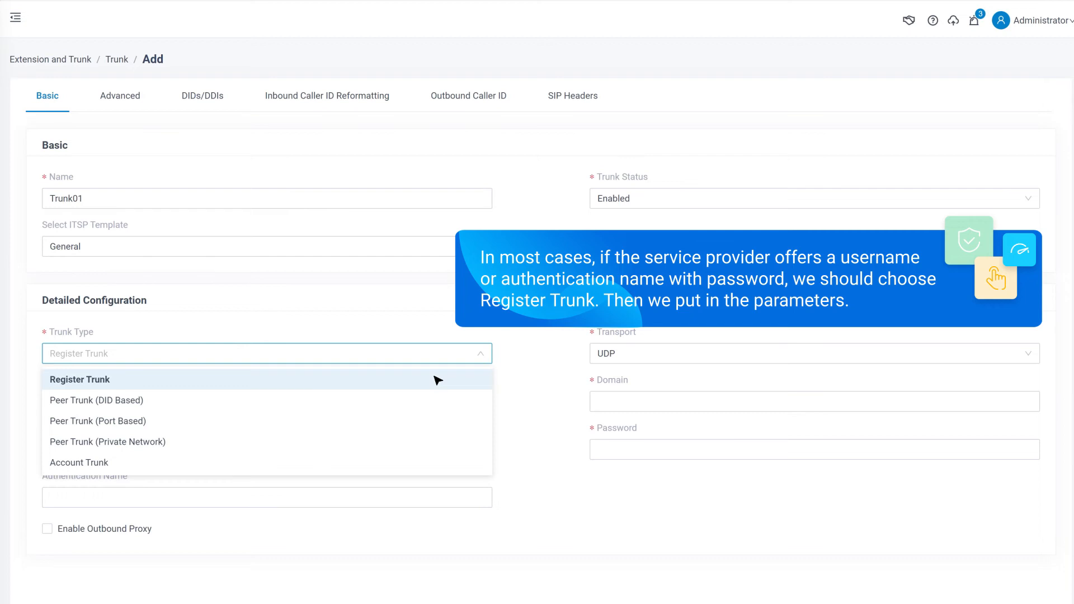
pyautogui.click(80, 380)
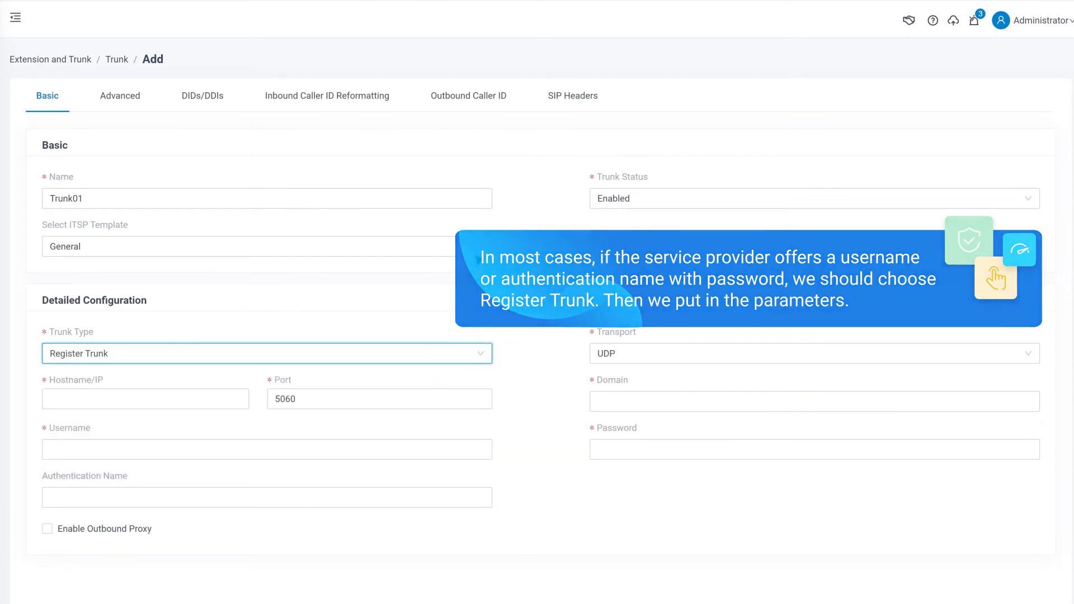
# Apply the United Kingdom ITSP template with Gamma as the provider
pyautogui.click(266, 246)
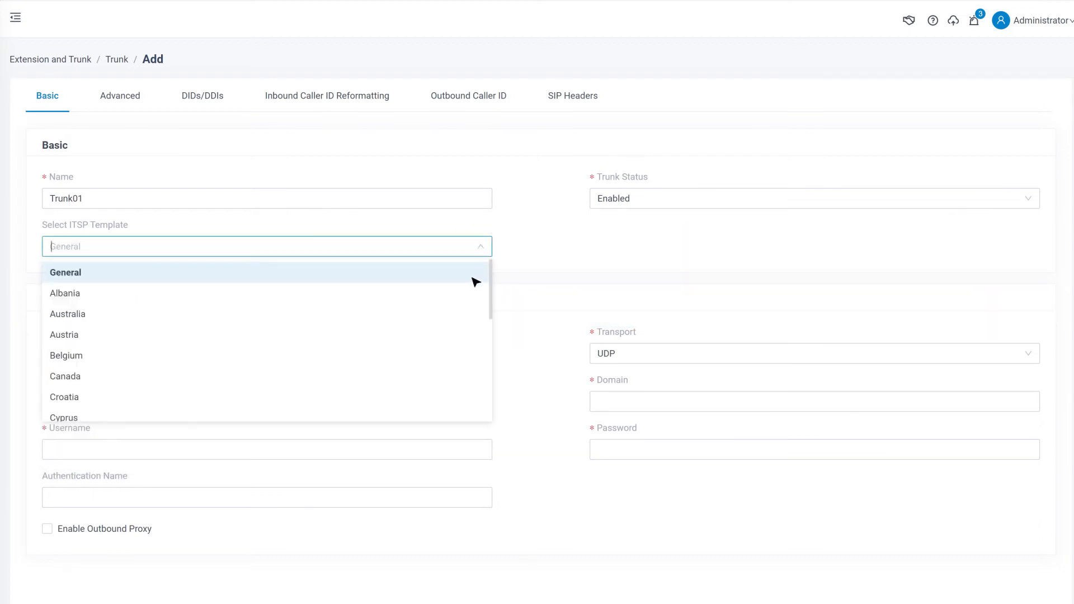
pyautogui.scroll(-3)
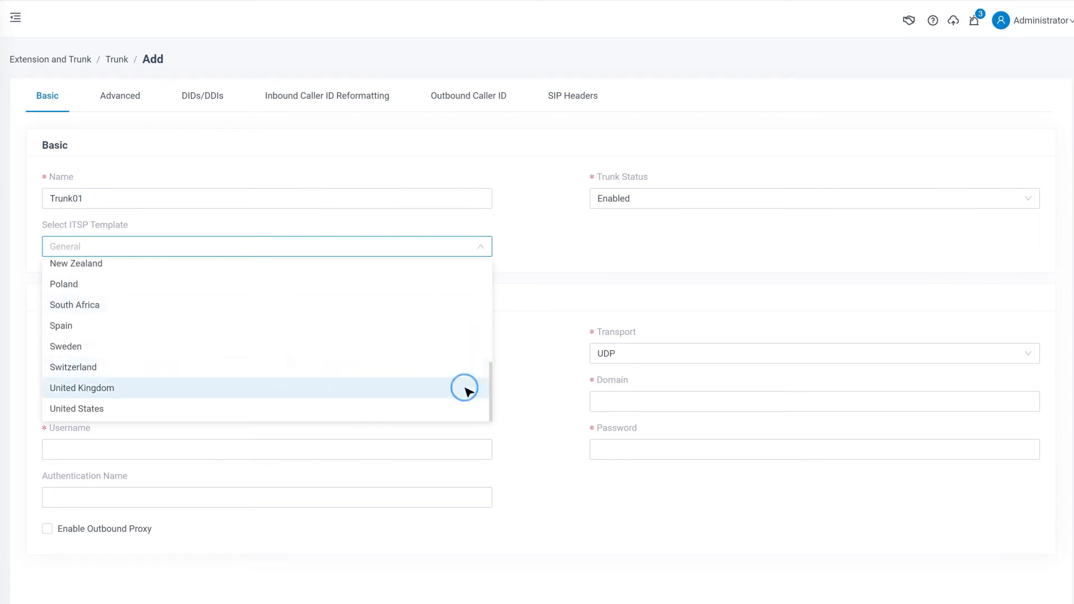
pyautogui.click(82, 388)
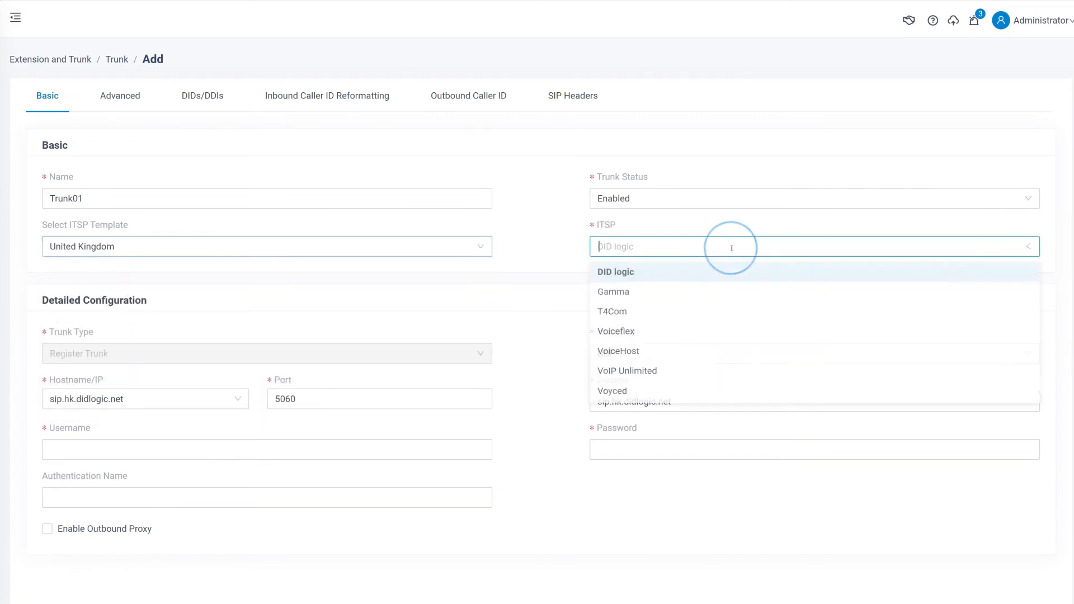
pyautogui.click(612, 291)
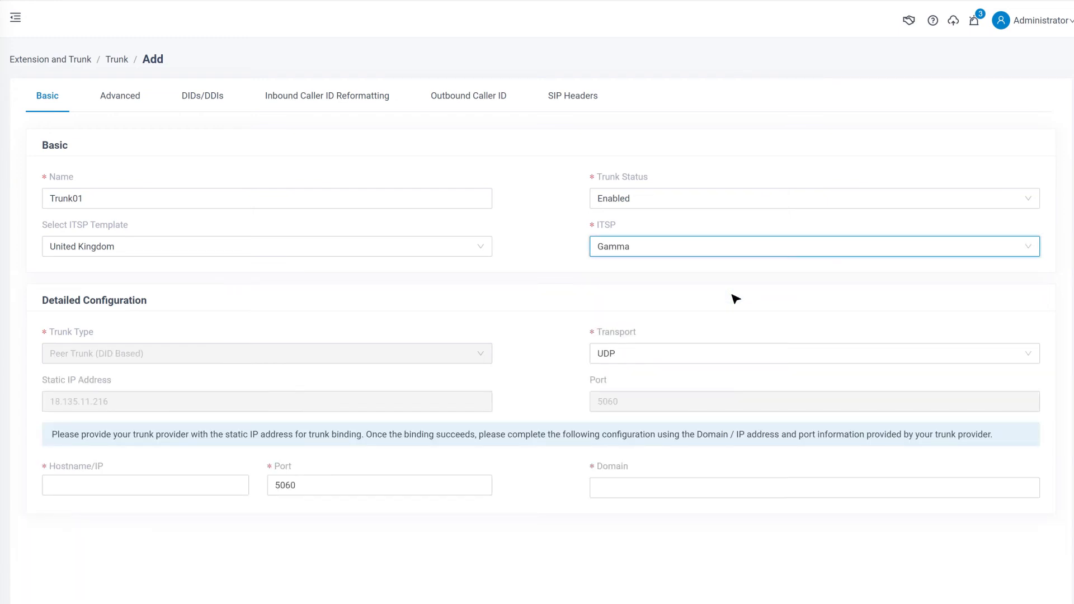
pyautogui.moveTo(544, 283)
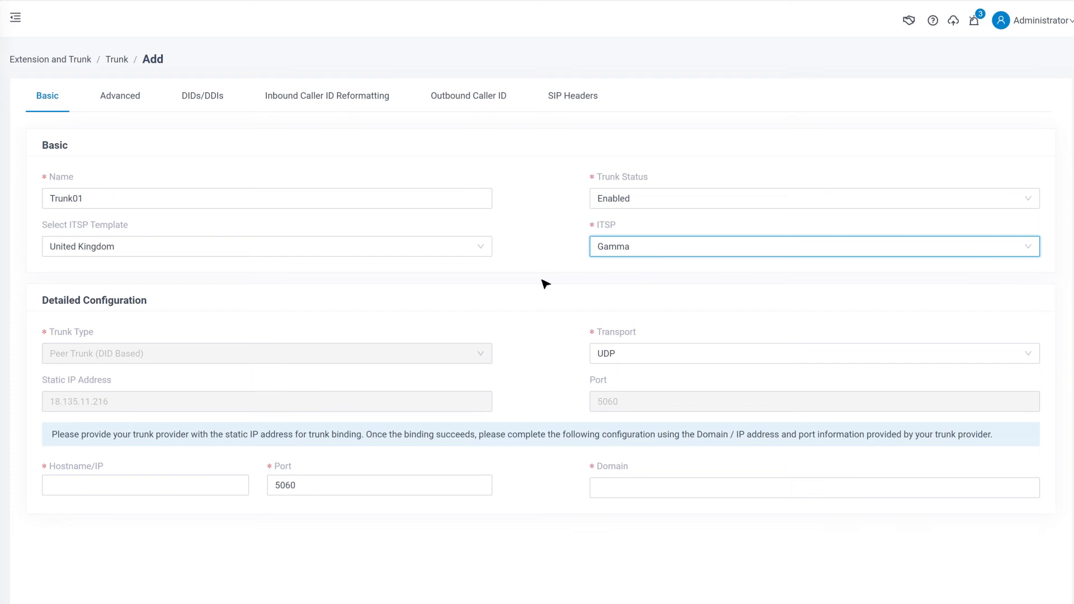
# Switch the ITSP template back to General
pyautogui.click(267, 246)
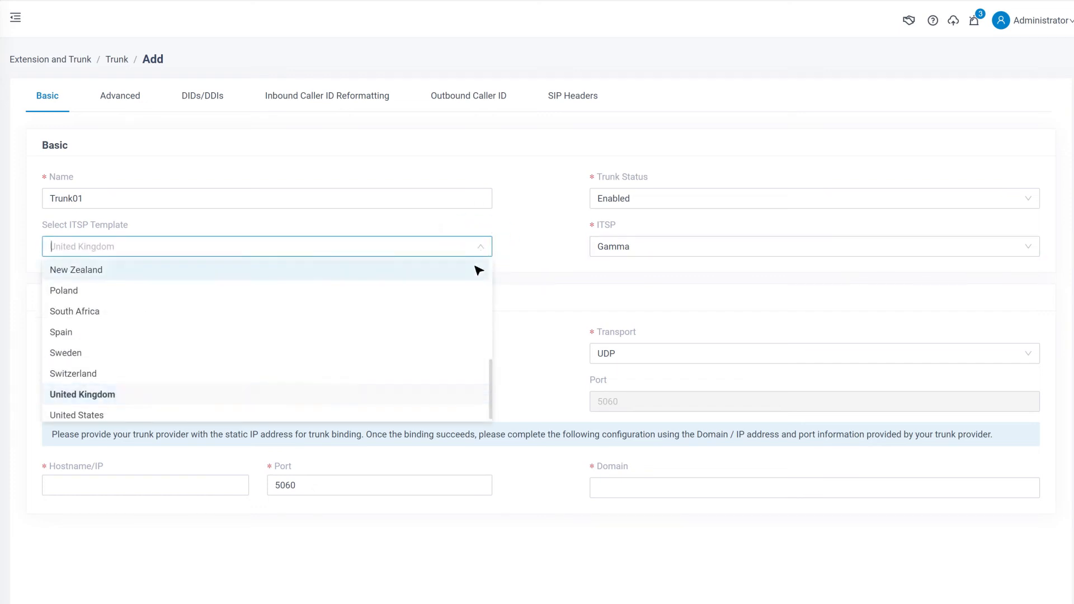
pyautogui.click(65, 271)
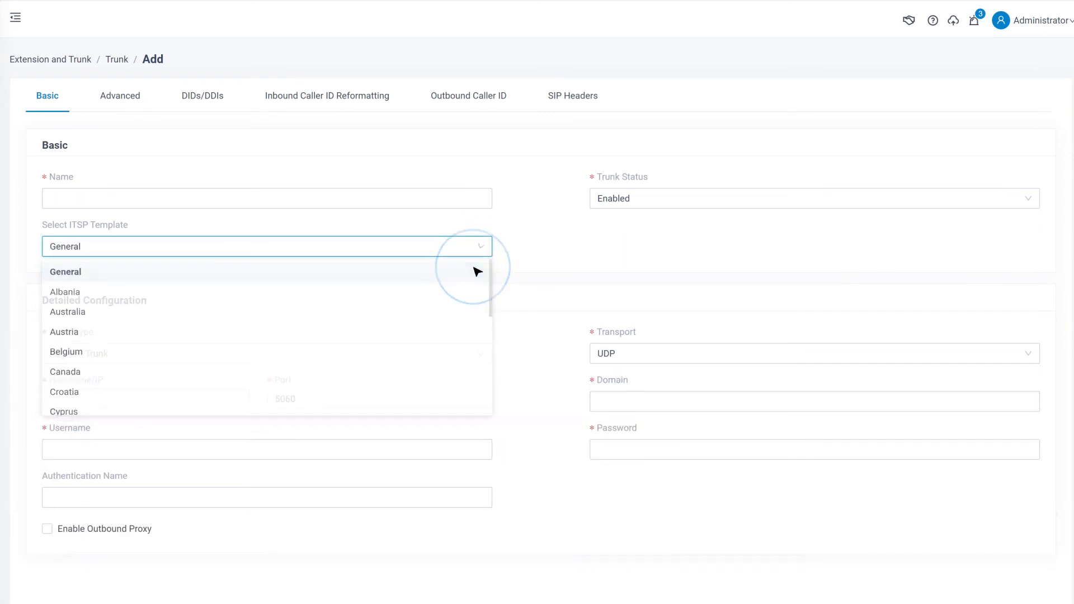
# Go over the trunk's Hostname/IP, Domain, Username and Password fields
pyautogui.click(65, 271)
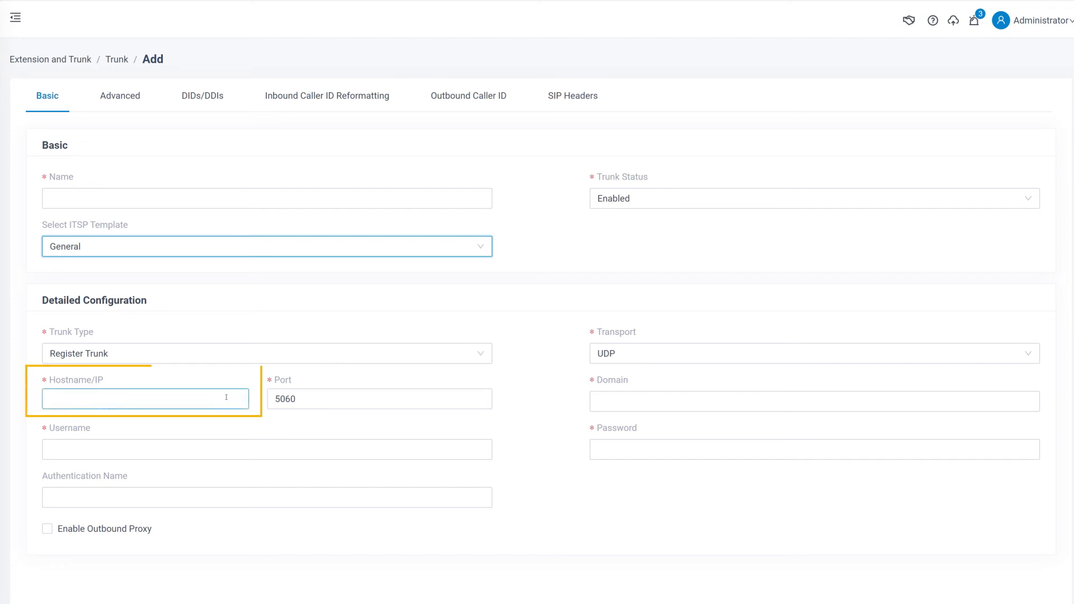
pyautogui.click(813, 399)
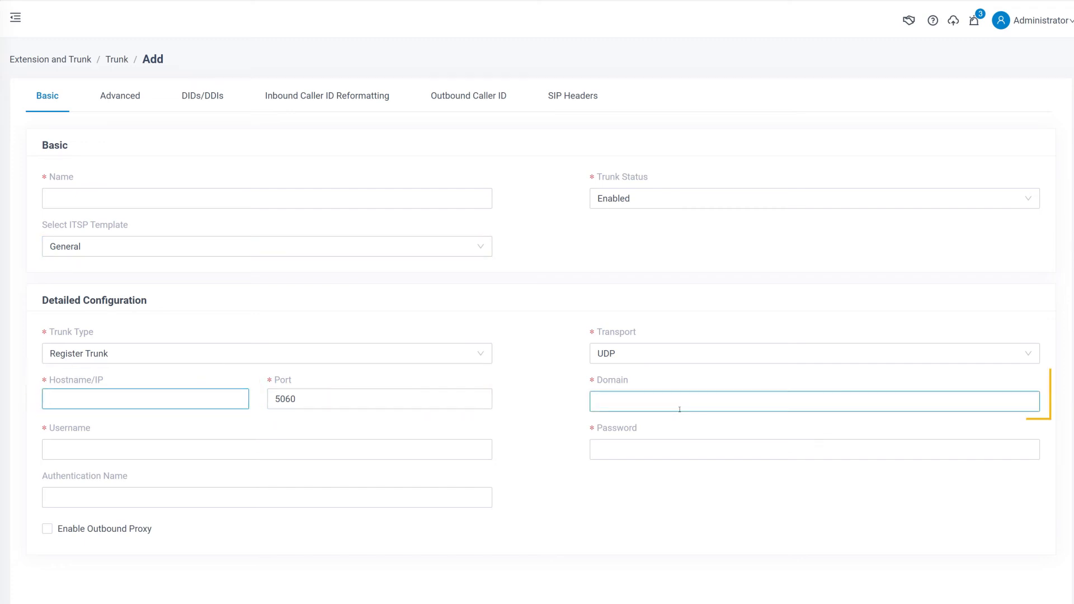
pyautogui.click(813, 400)
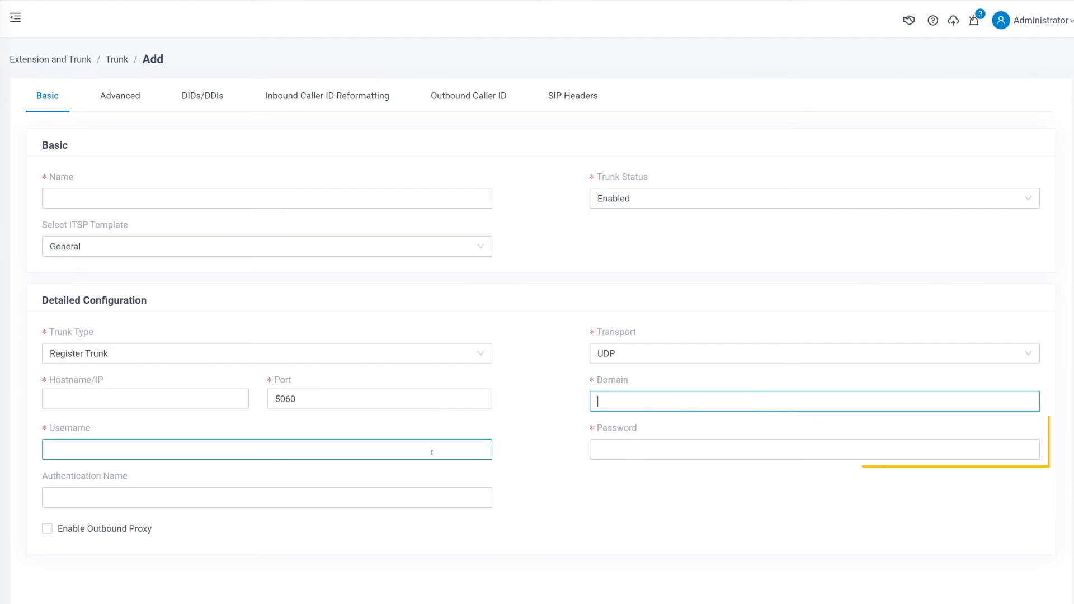
pyautogui.click(813, 450)
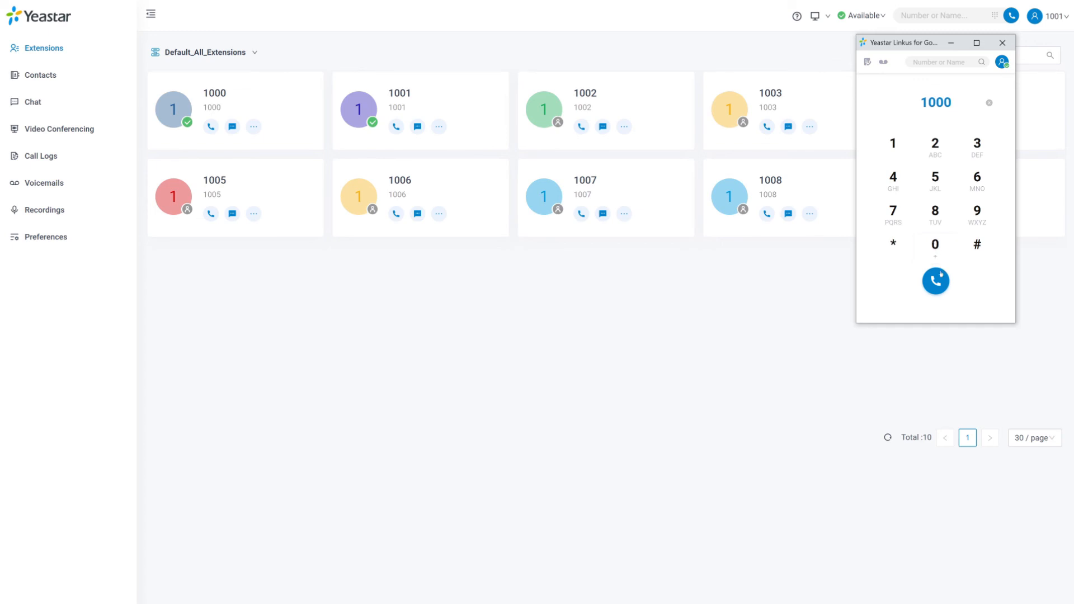
# Call extension 1000 from 1001 in Linkus and answer on the mobile app
pyautogui.click(934, 281)
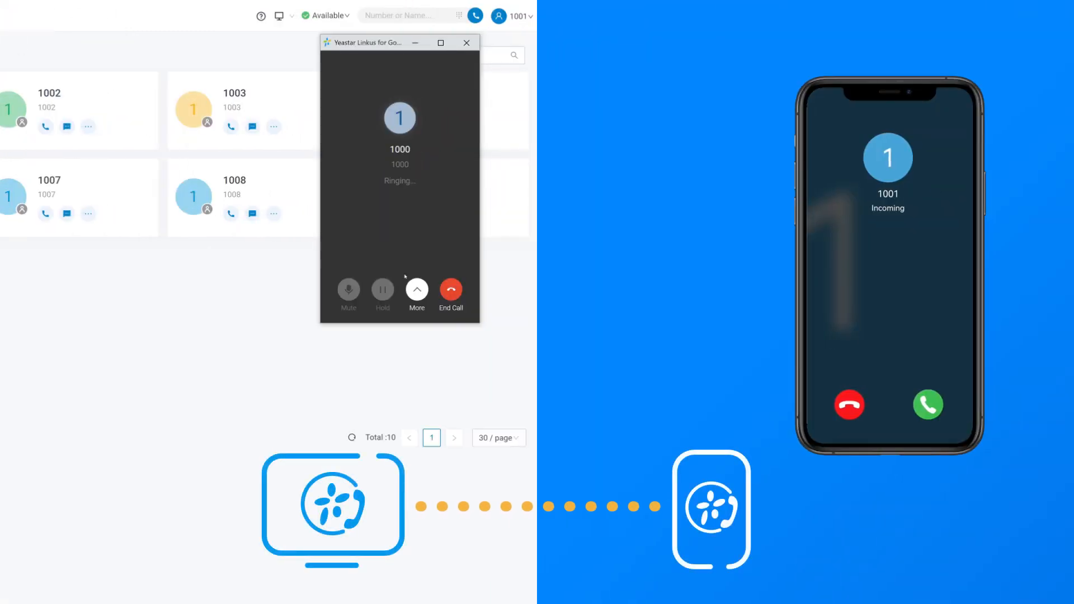
pyautogui.click(929, 404)
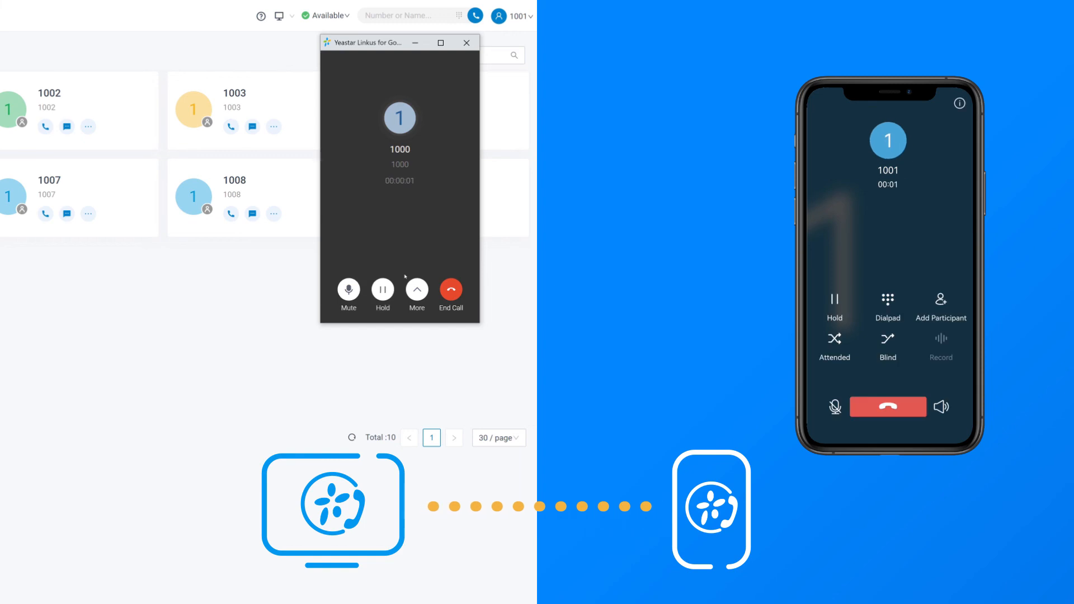